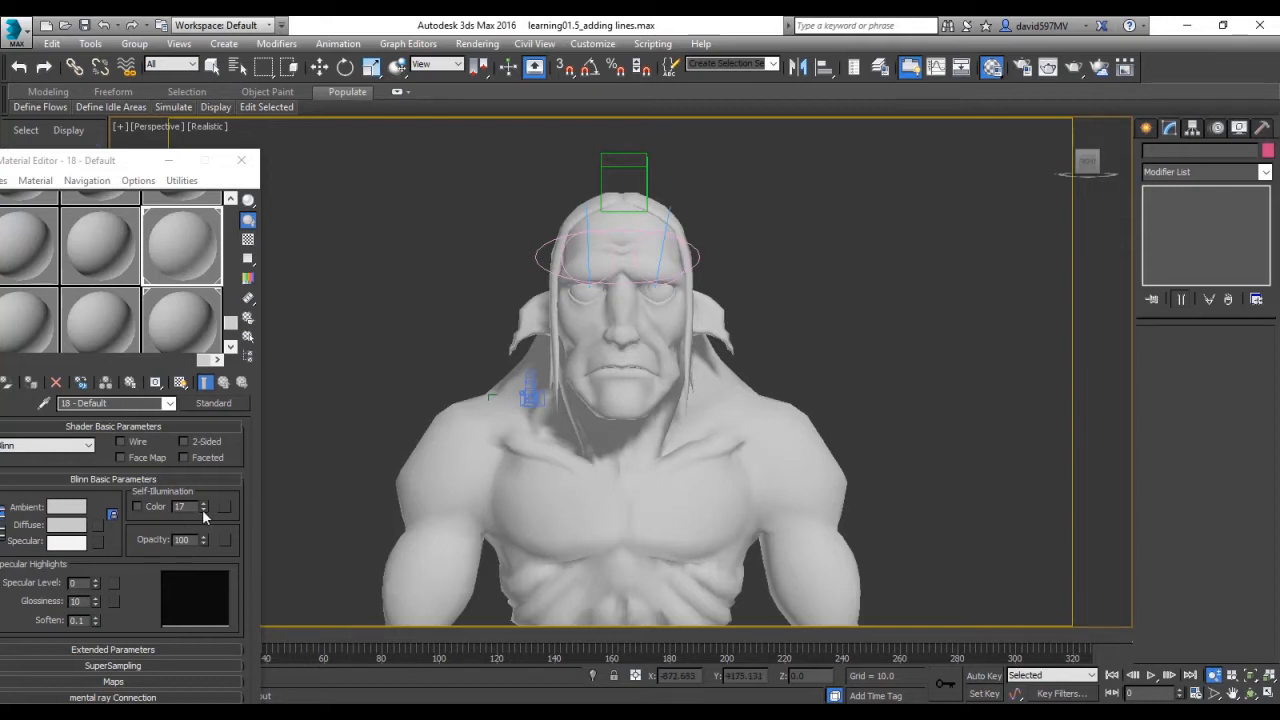
mouse_move(256, 468)
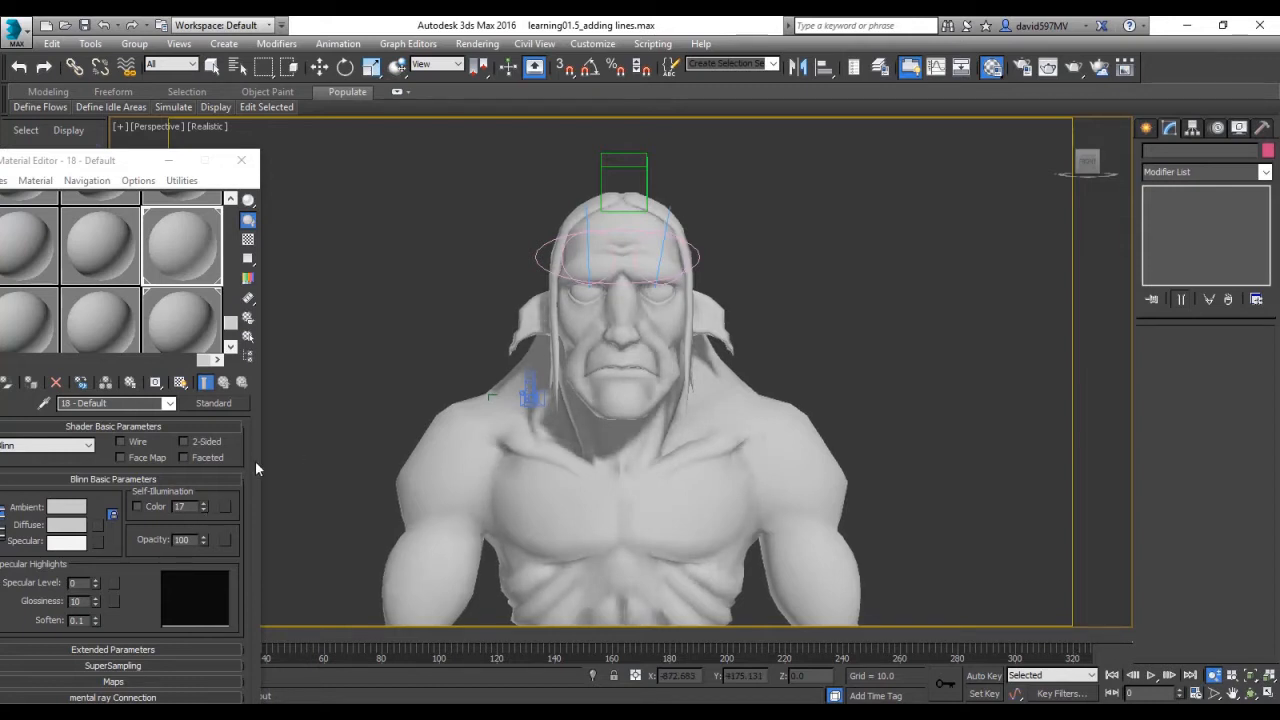
Step: Switch the viewport to Edged Faces and zoom in on the eyes to select the head
click(208, 126)
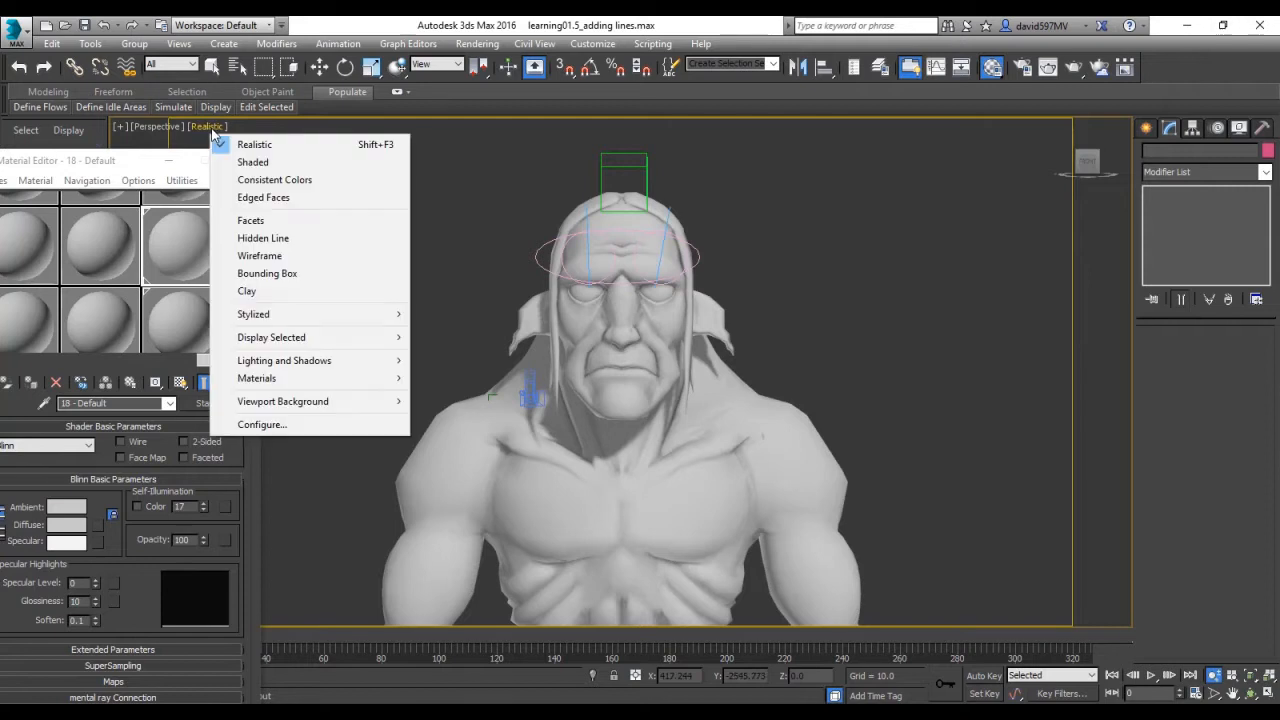
click(264, 198)
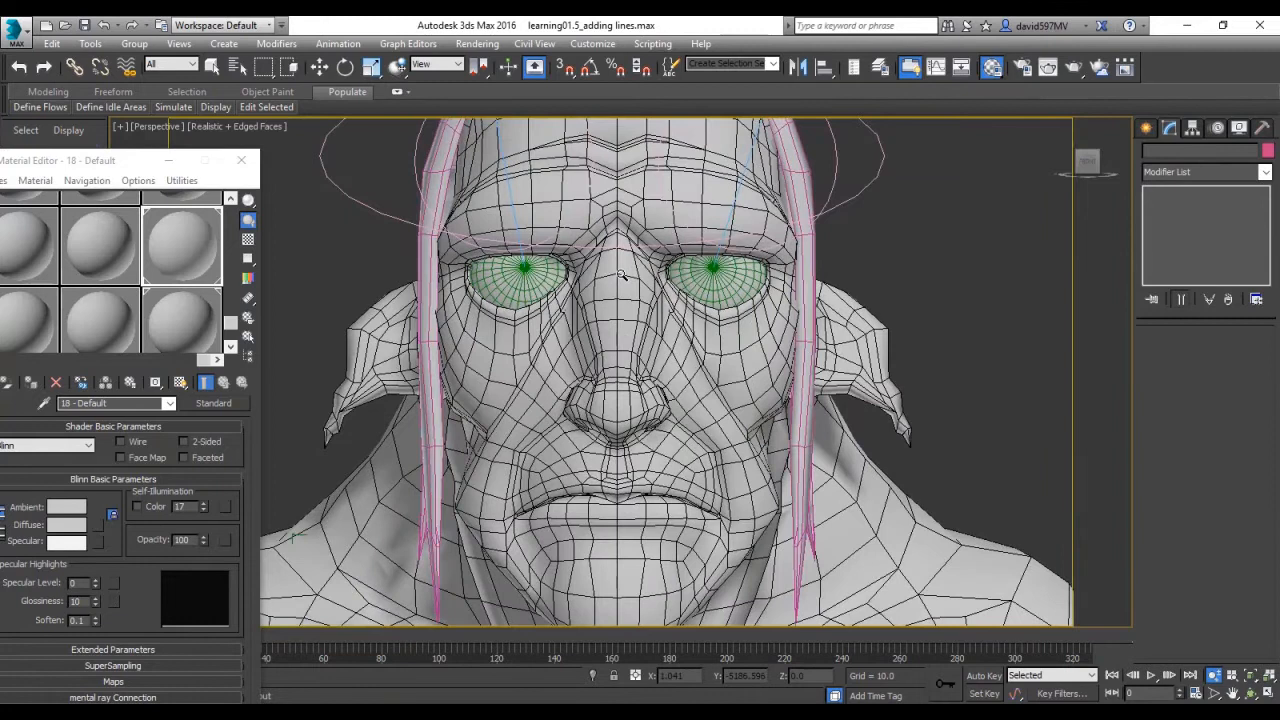
scroll(up, 3)
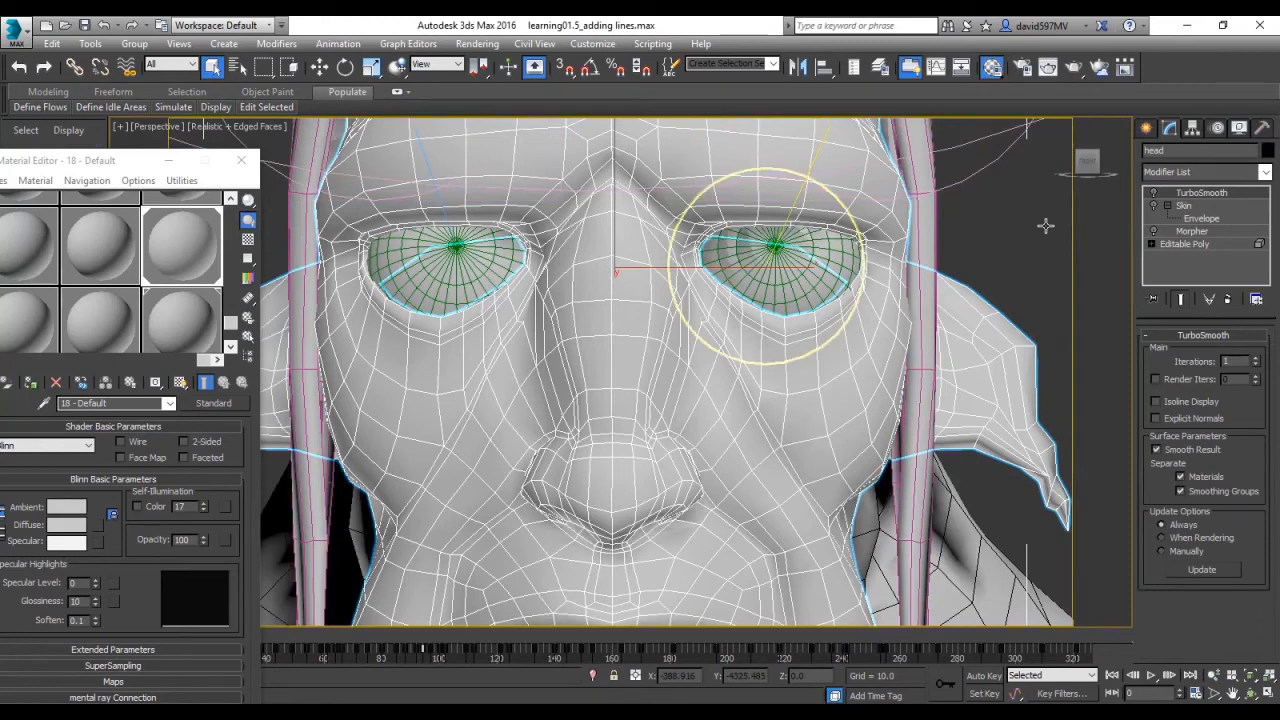
Step: Drop to the head's base Editable Poly, accept the topology warning, and enter Polygon level
click(1184, 244)
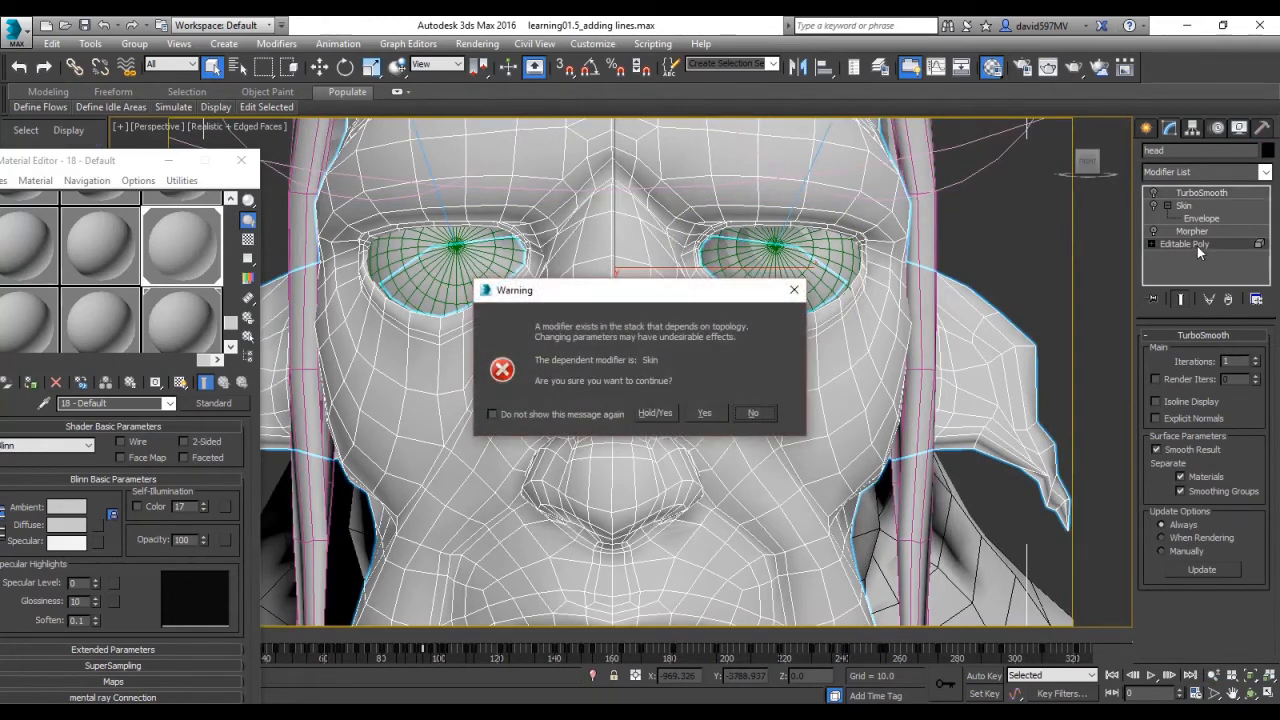
click(704, 412)
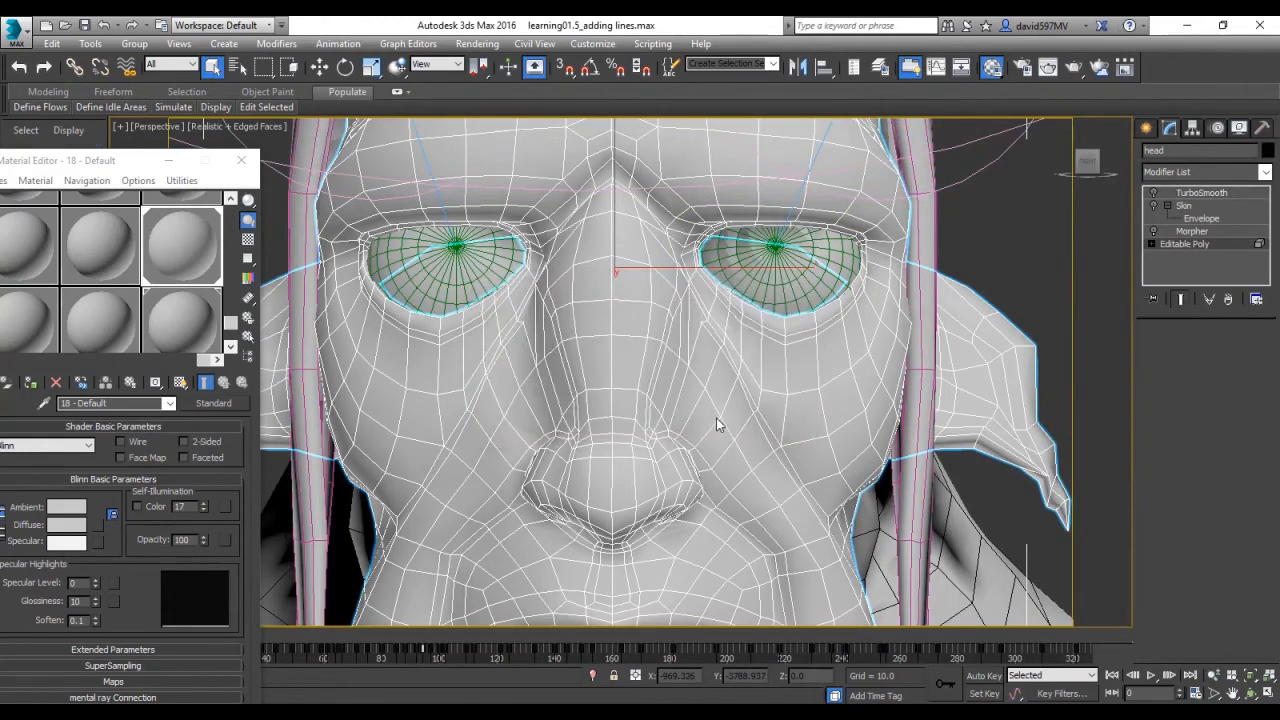
click(1184, 244)
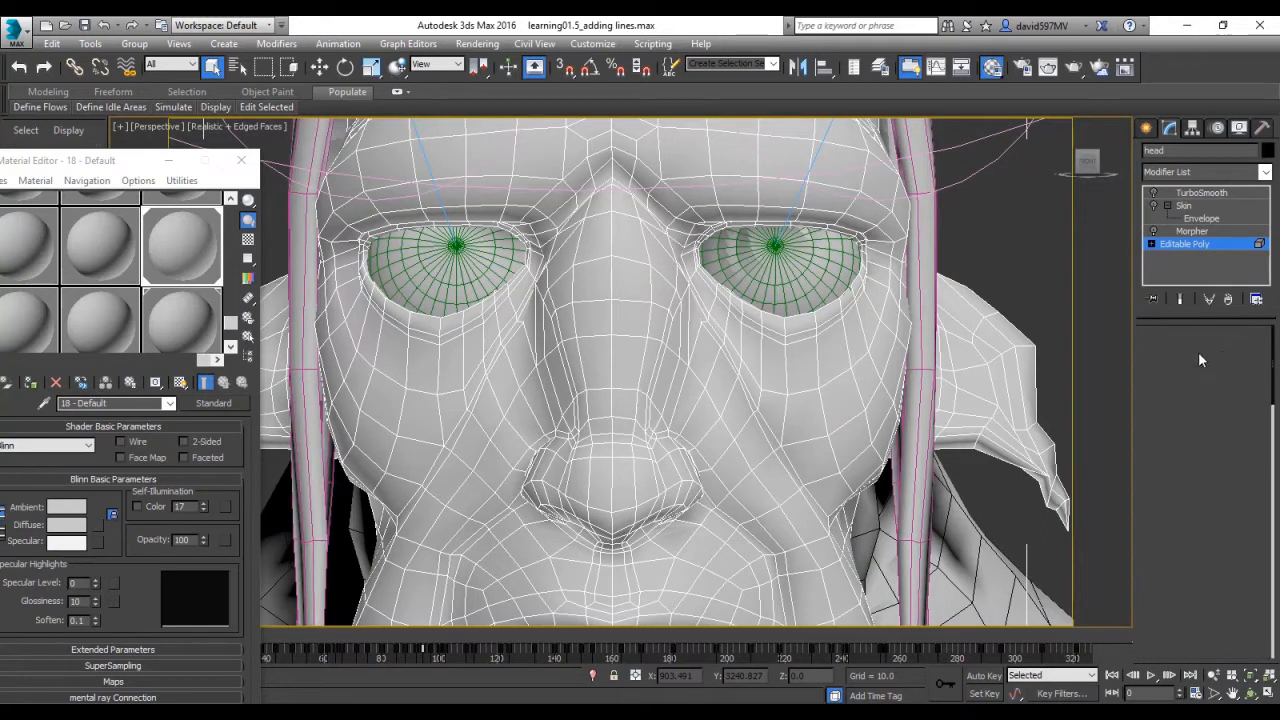
click(1238, 352)
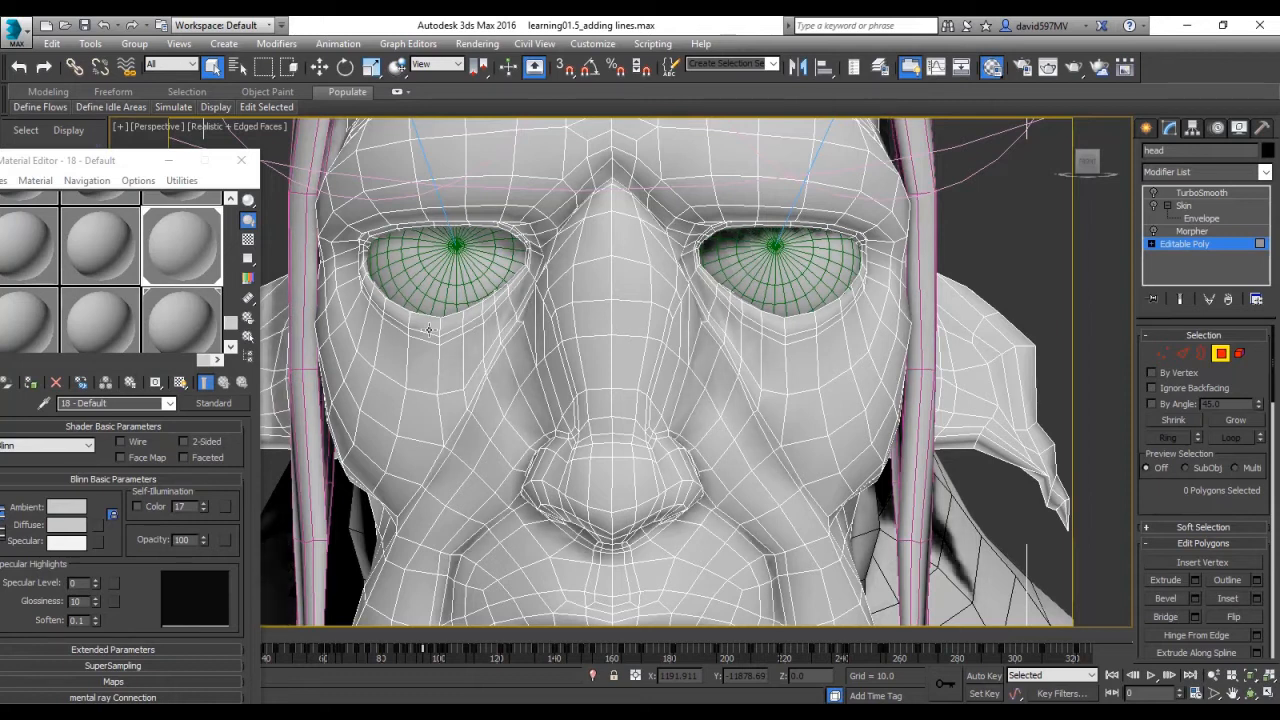
Step: Select the strip of lower-eyelid polygons under the left eye
click(428, 328)
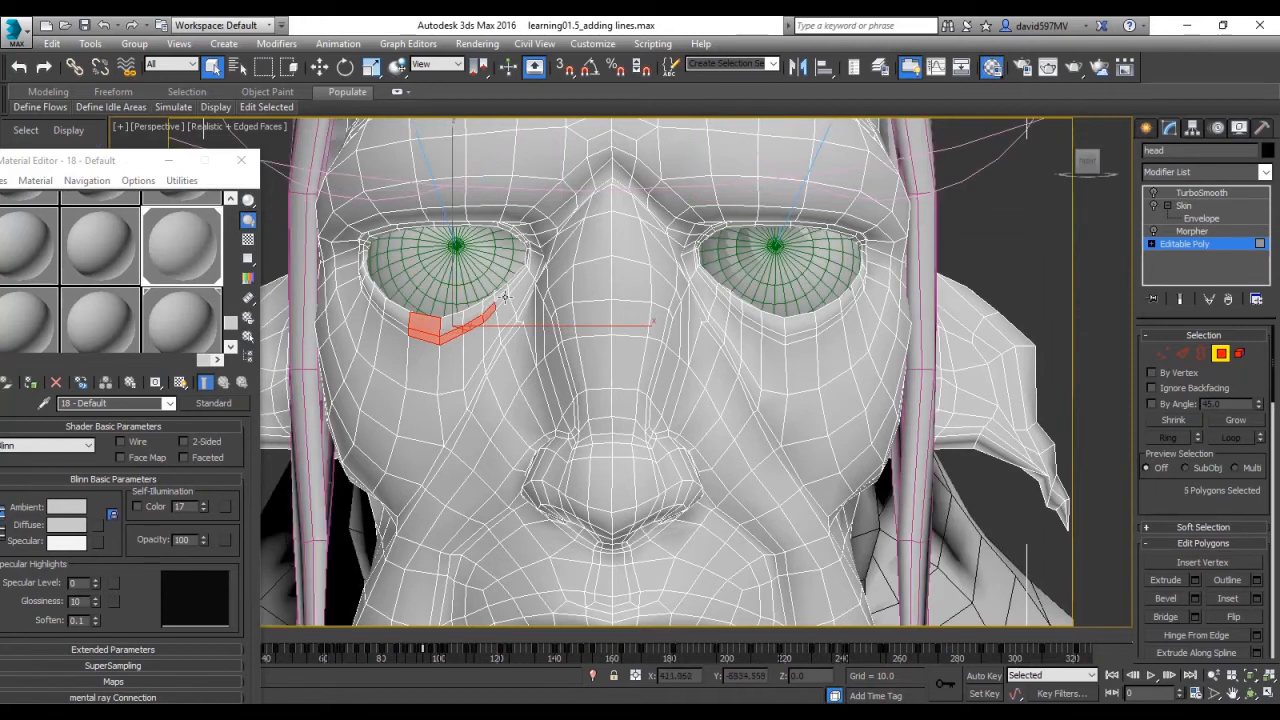
click(518, 284)
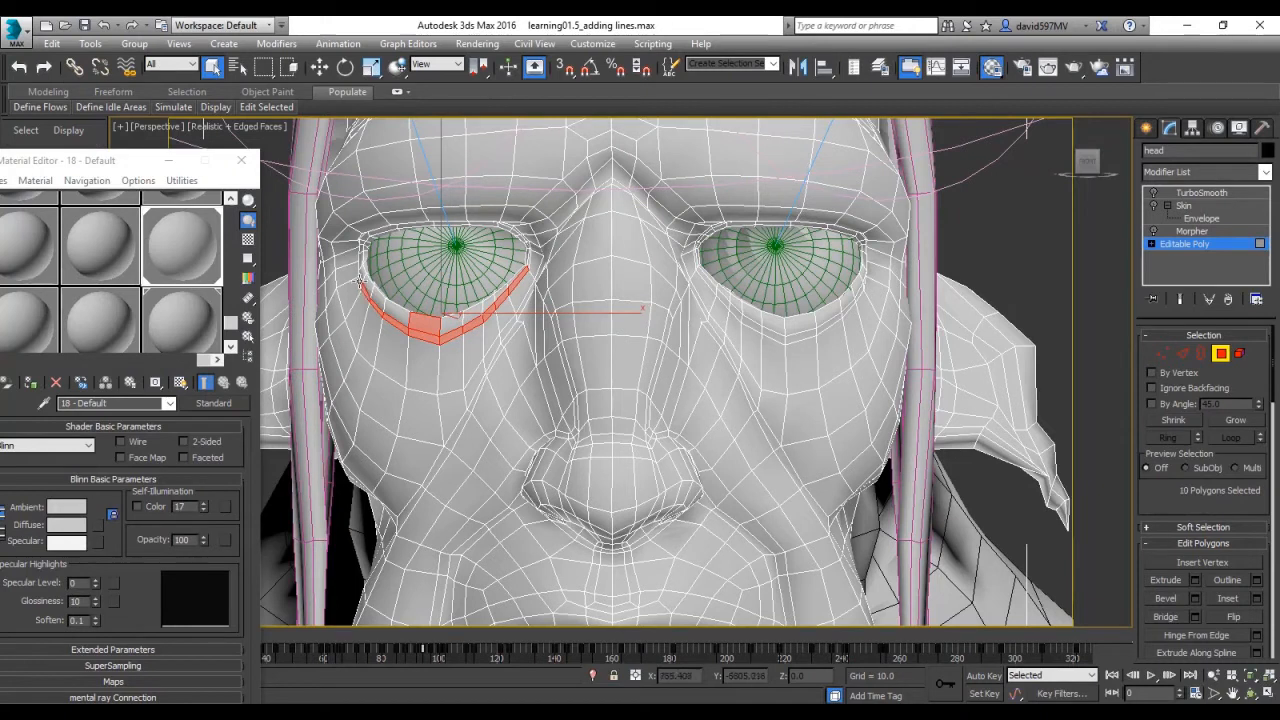
click(352, 288)
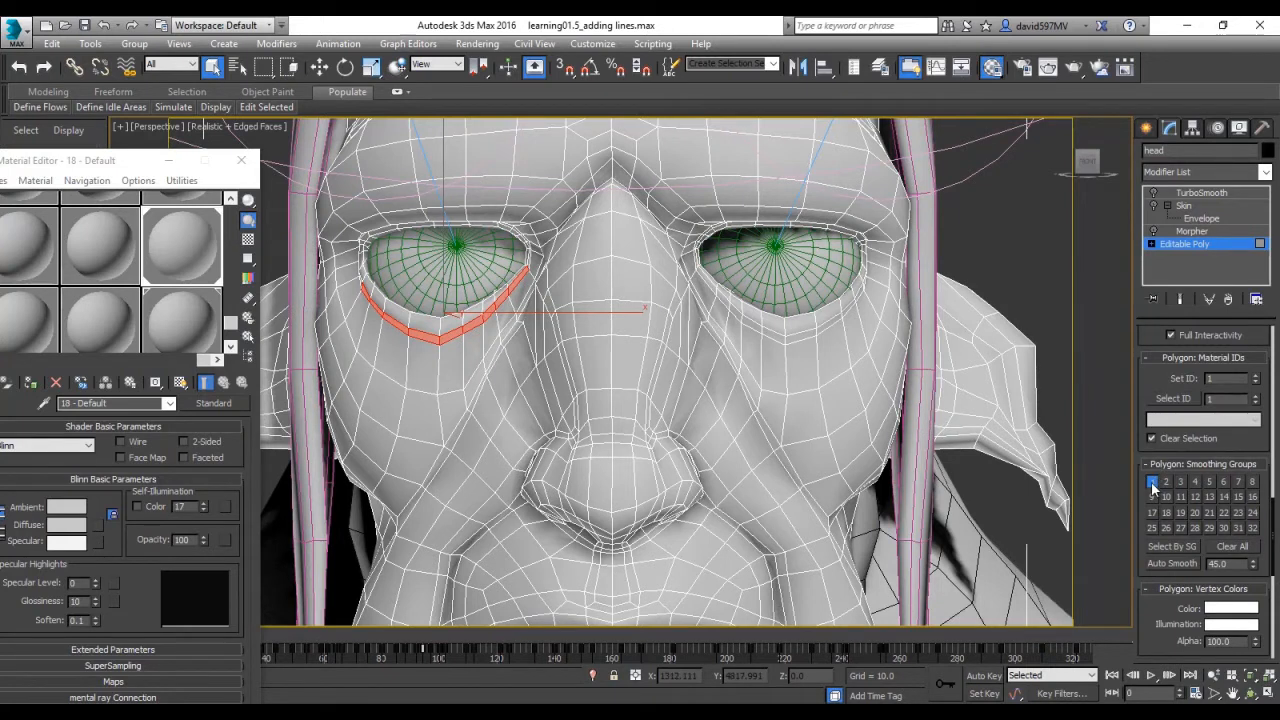
mouse_move(1152, 486)
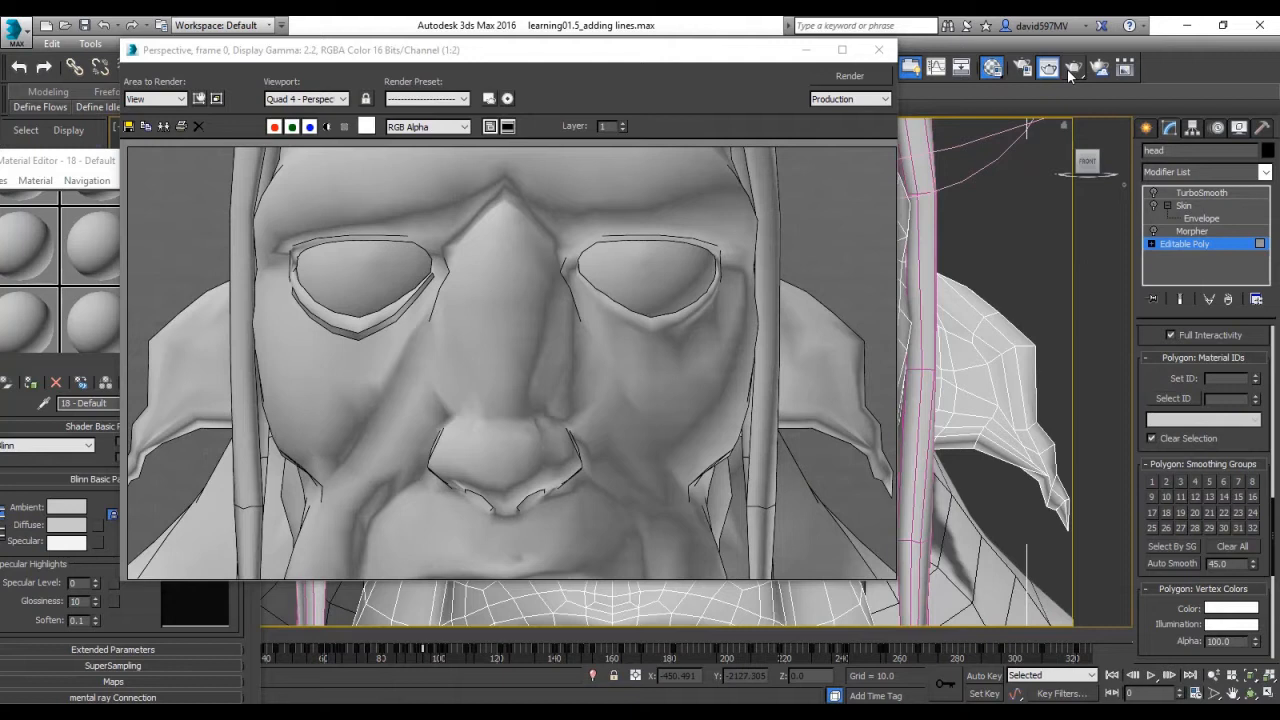
mouse_move(518, 292)
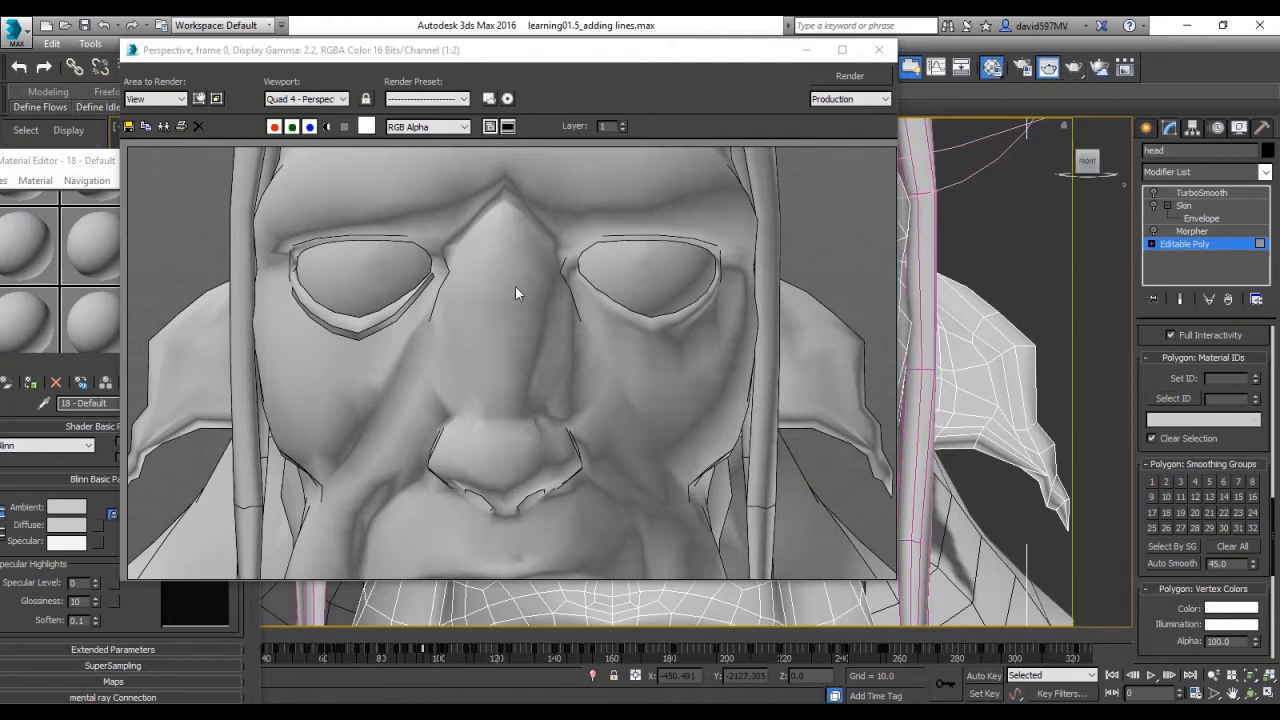
mouse_move(392, 324)
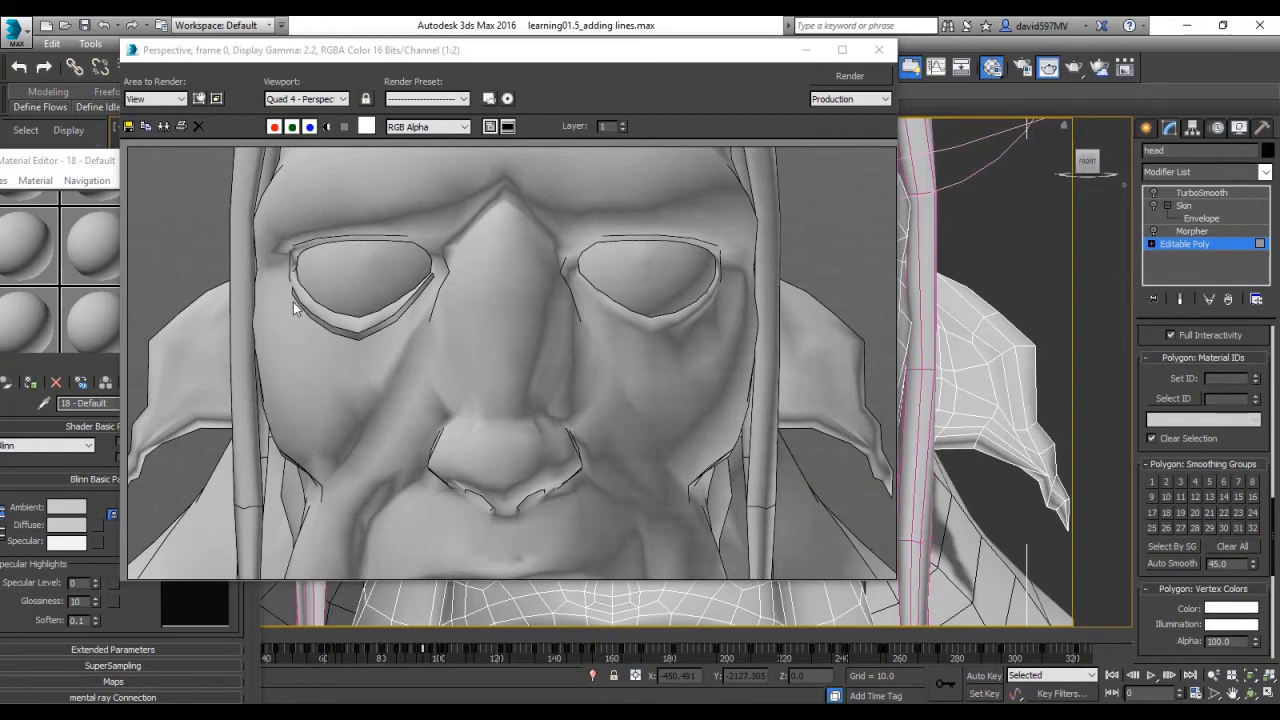
mouse_move(338, 346)
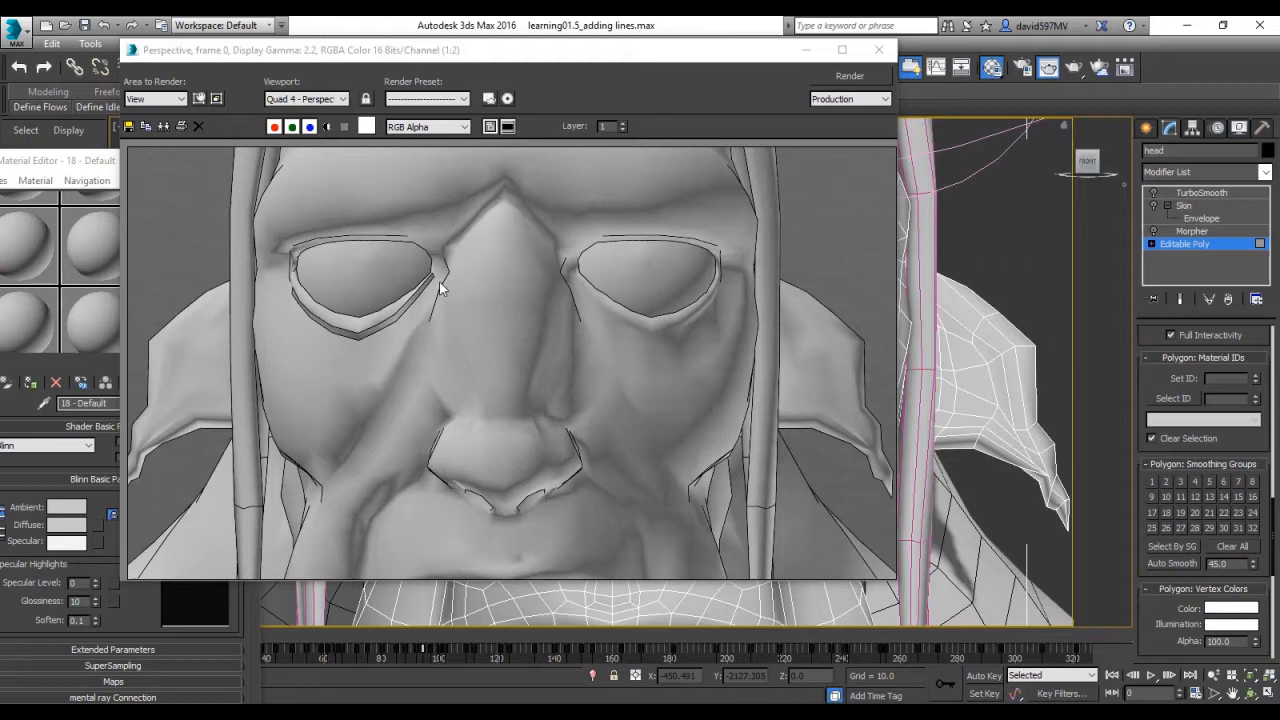
mouse_move(408, 310)
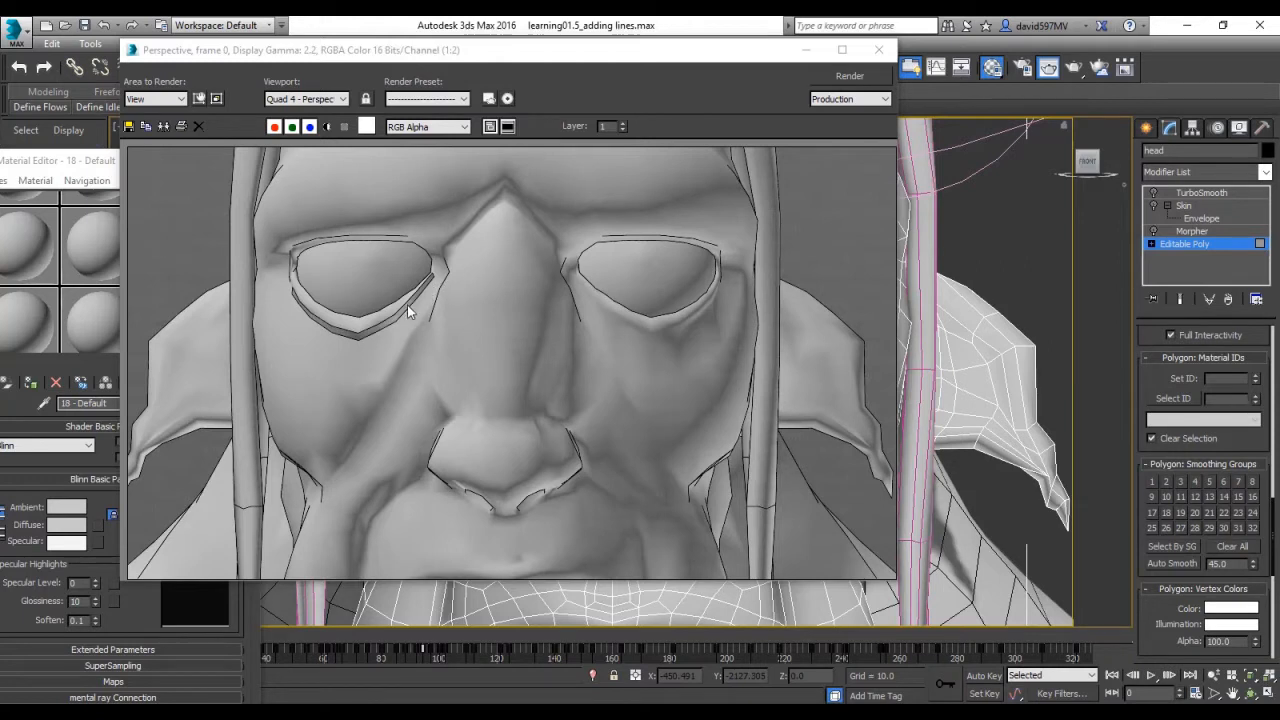
mouse_move(664, 170)
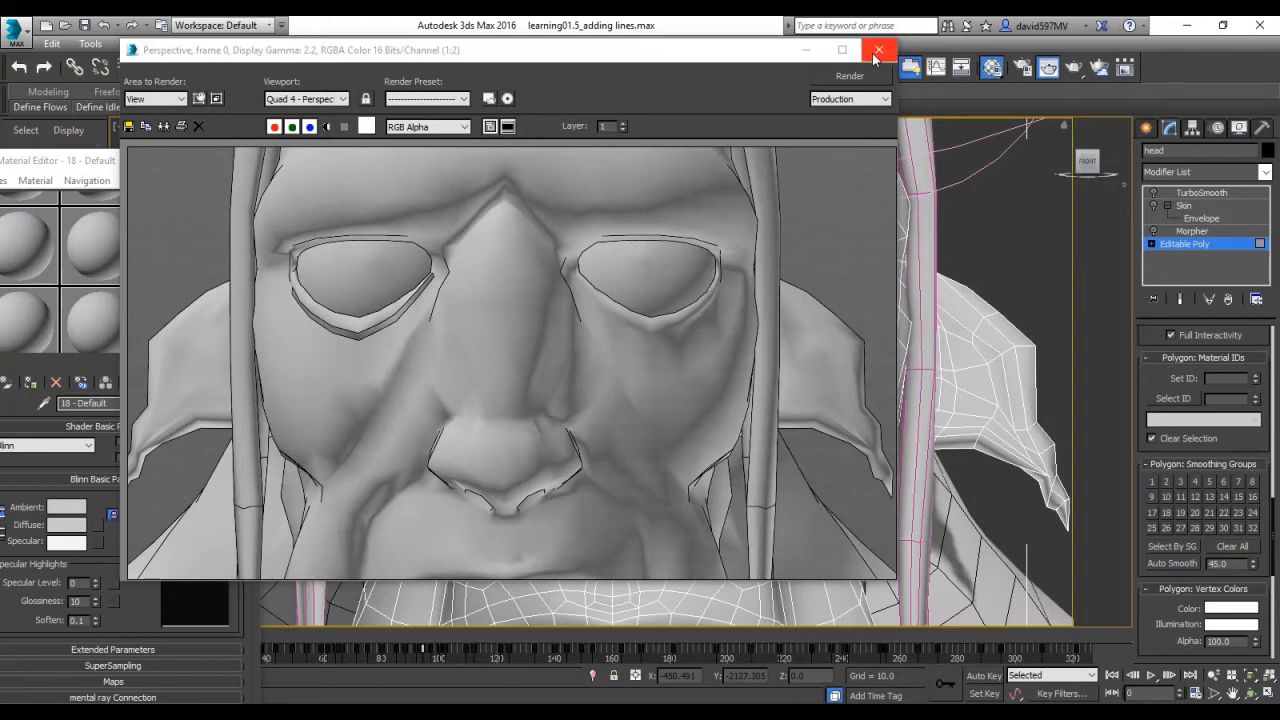
click(880, 50)
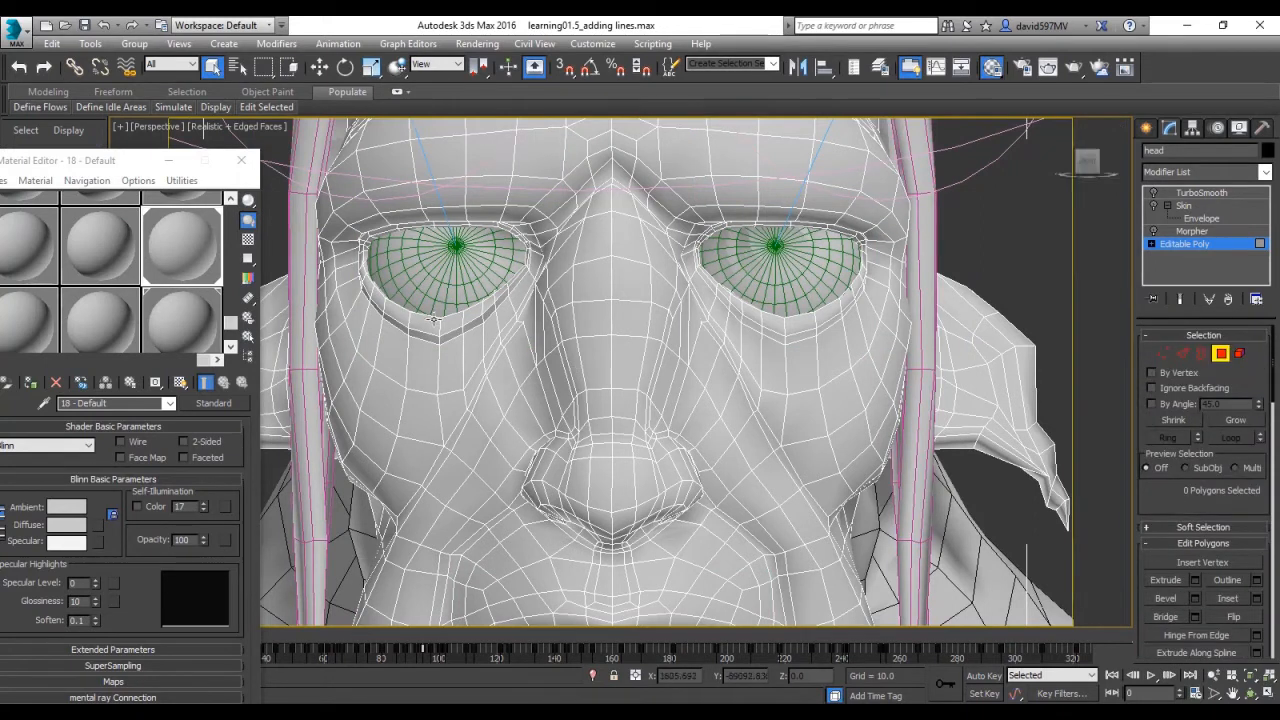
Step: Reselect the polygons under the left eye and assign them a different smoothing group
click(430, 324)
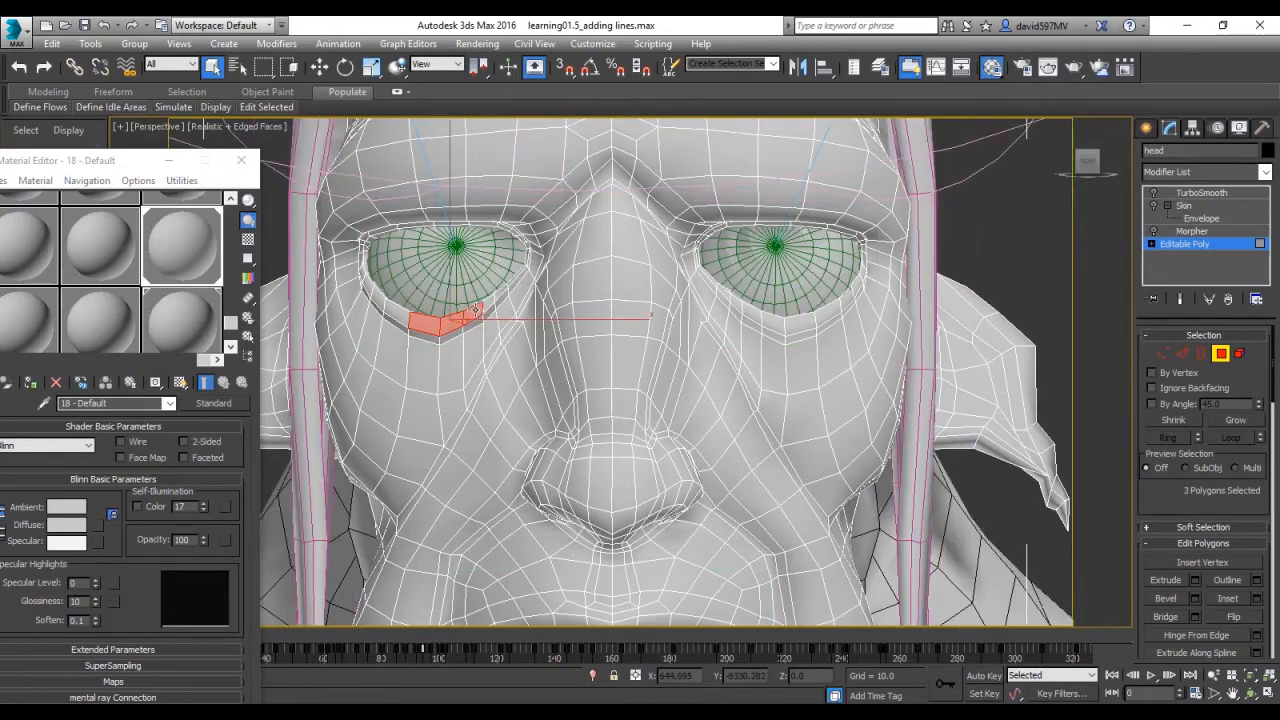
click(500, 292)
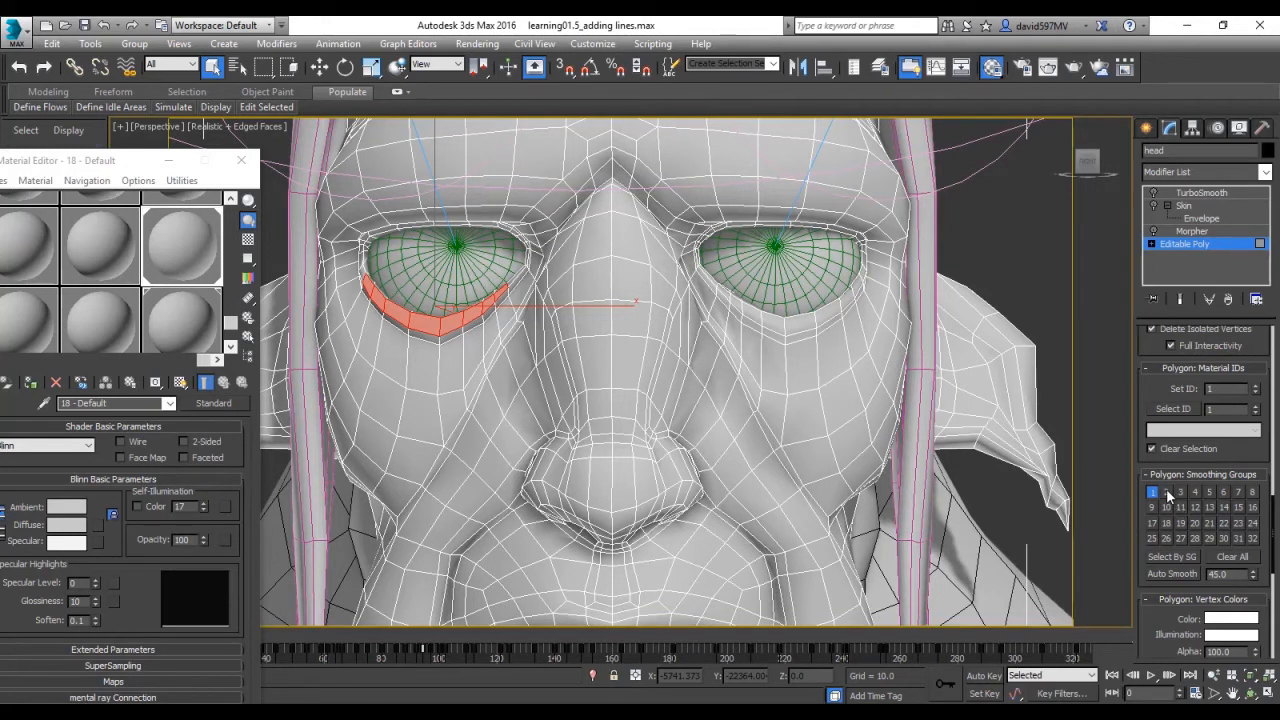
click(1166, 492)
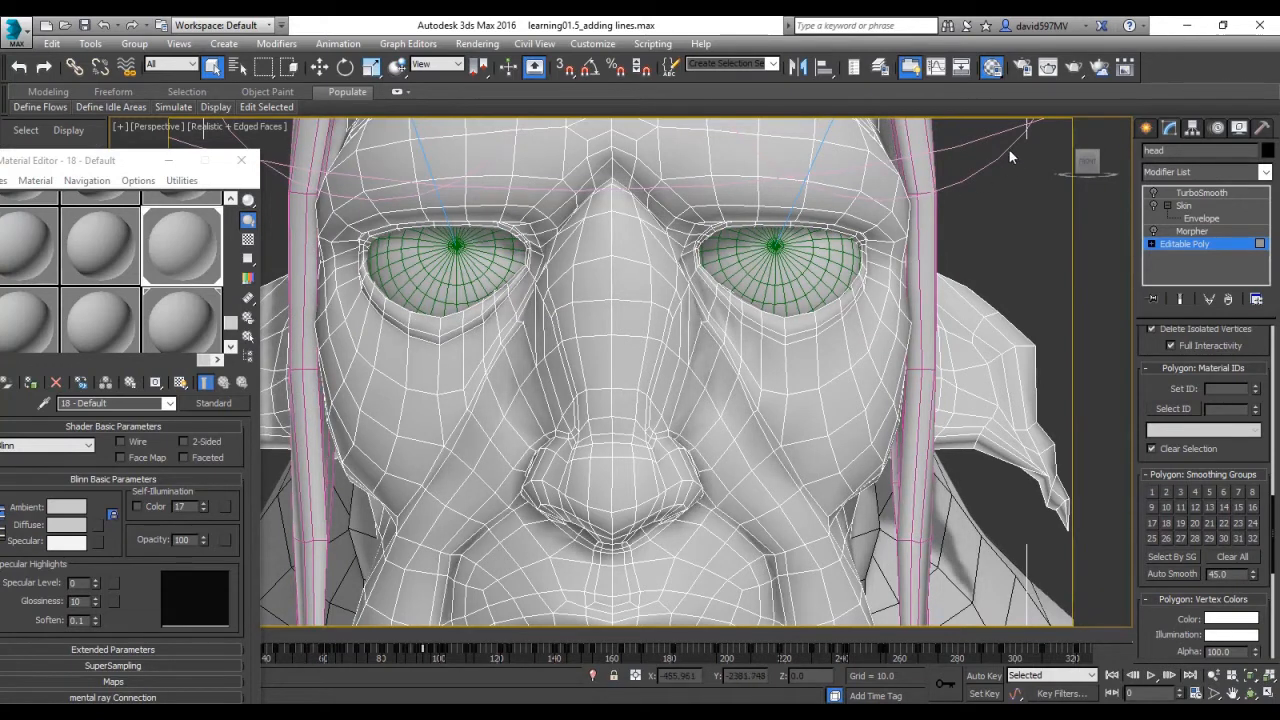
mouse_move(1050, 78)
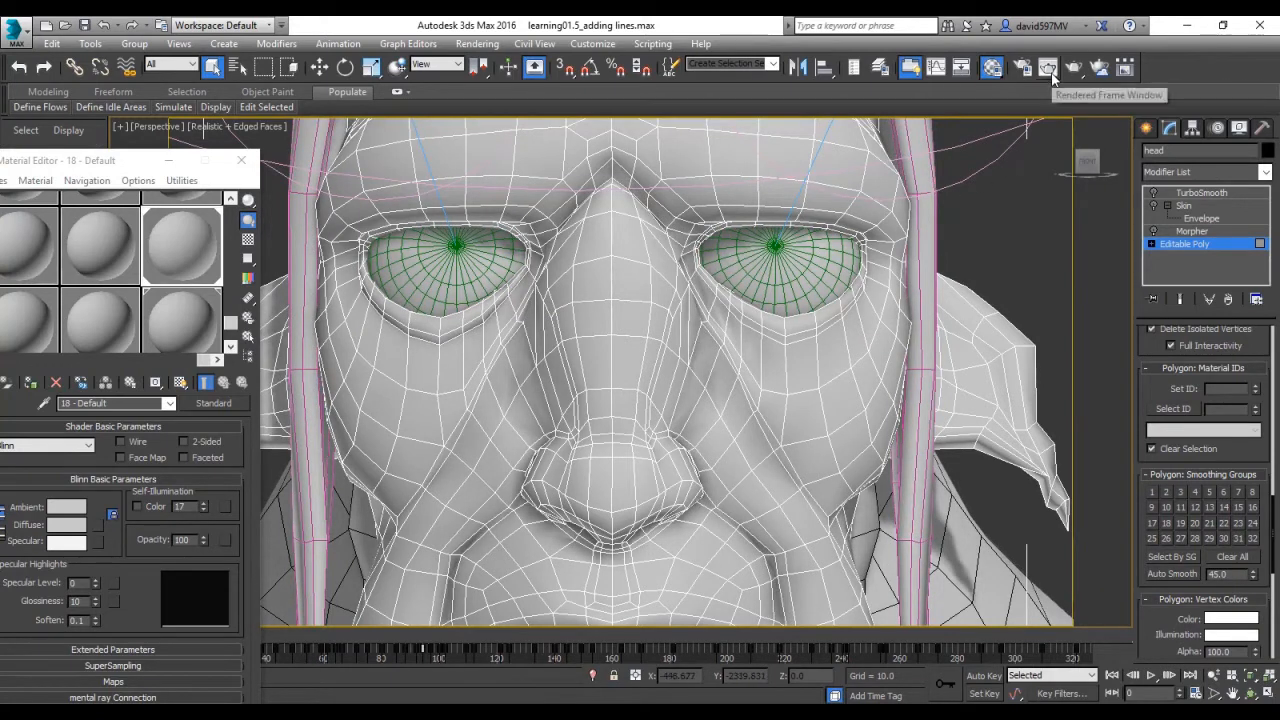
click(1050, 68)
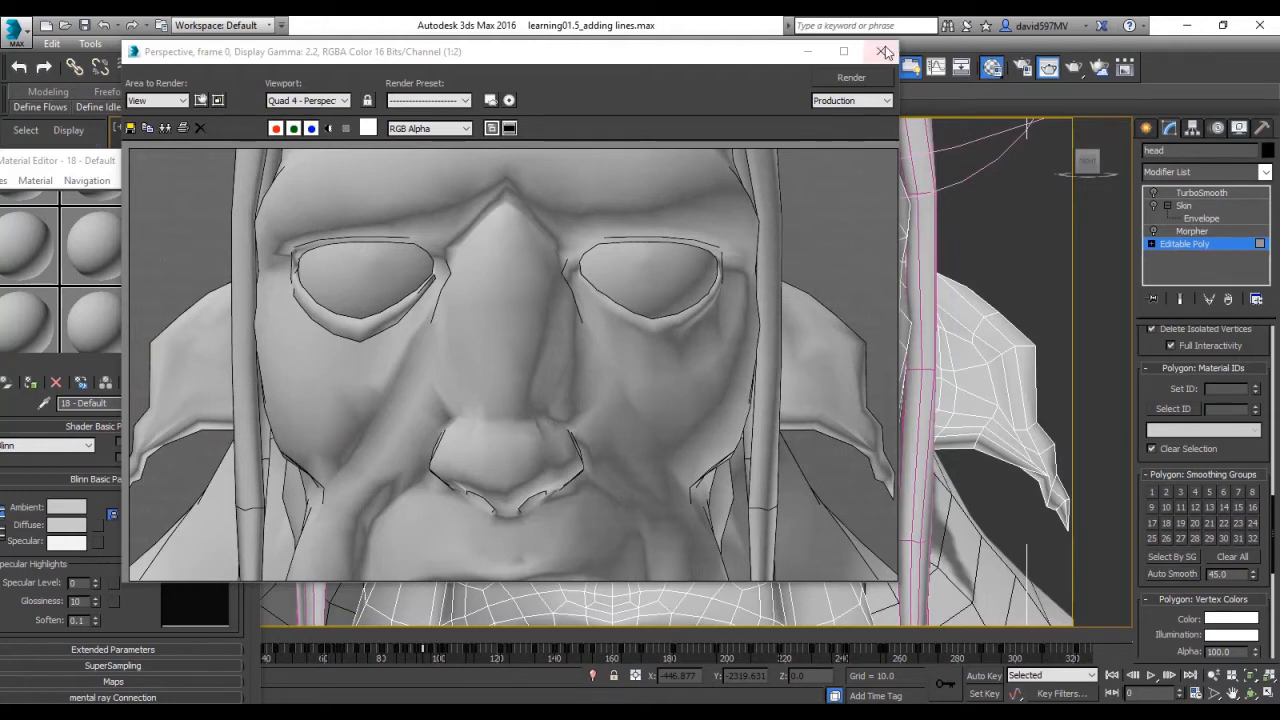
click(884, 52)
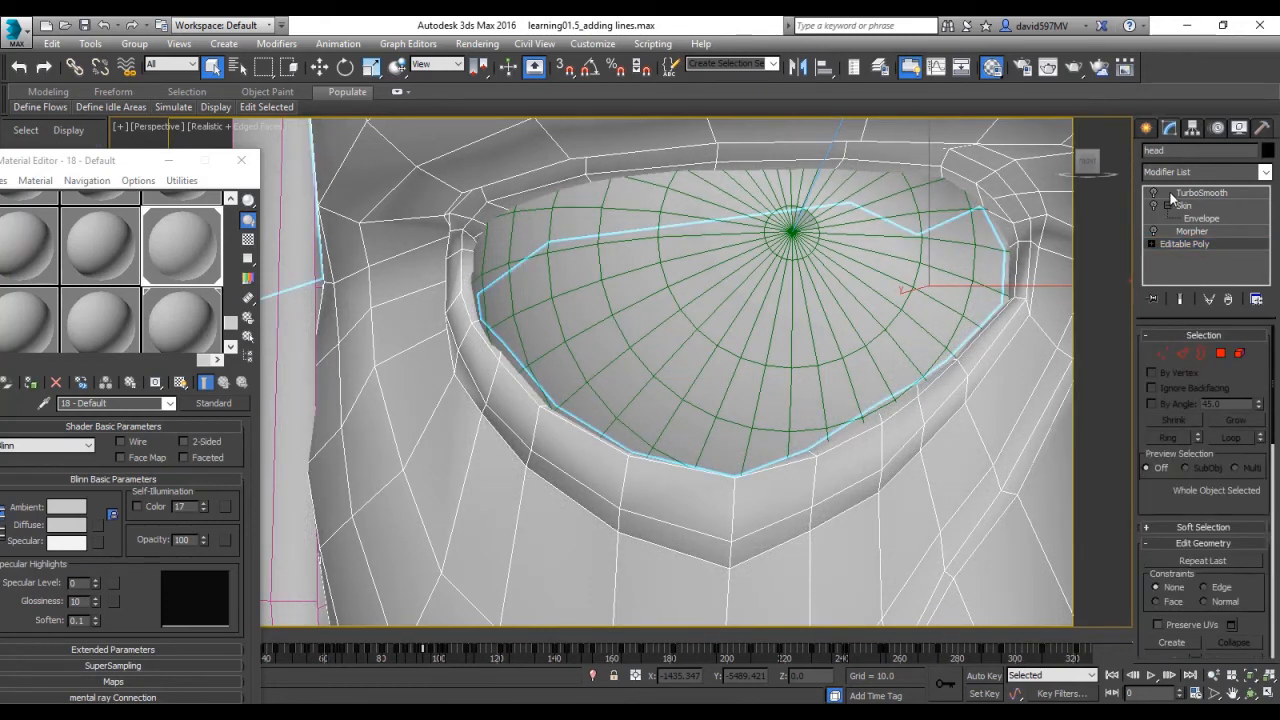
click(1200, 192)
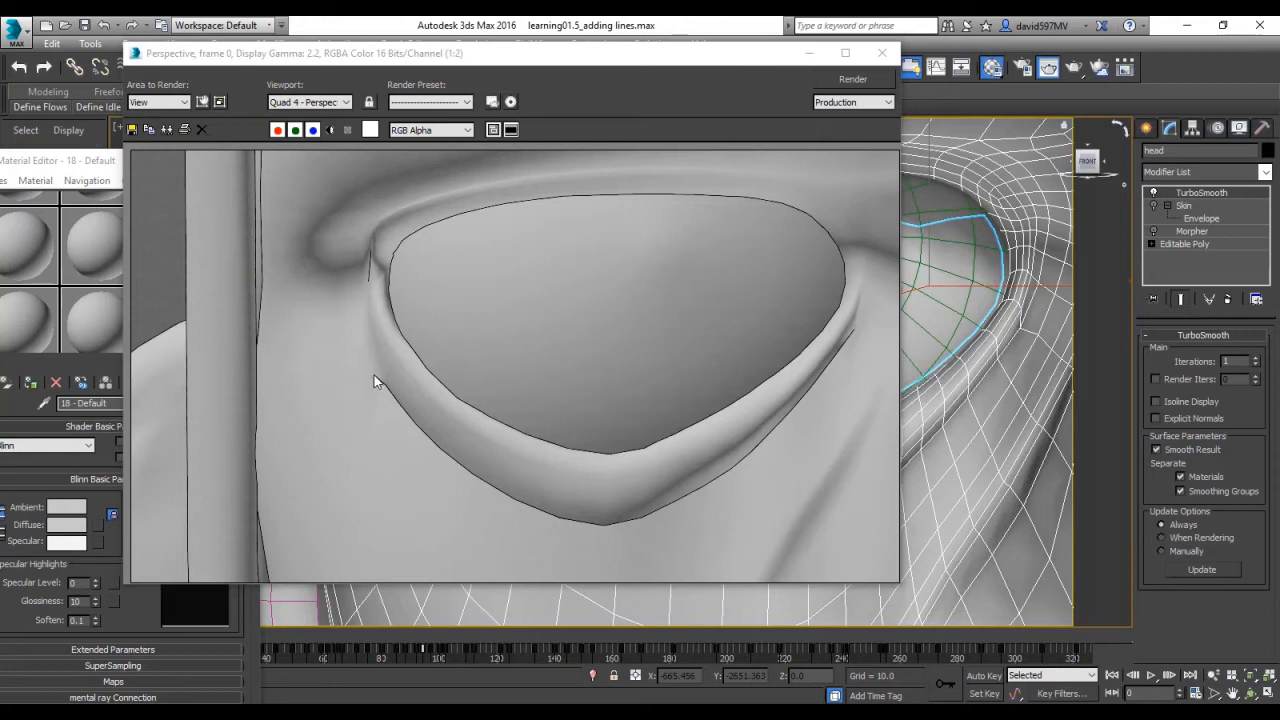
mouse_move(380, 386)
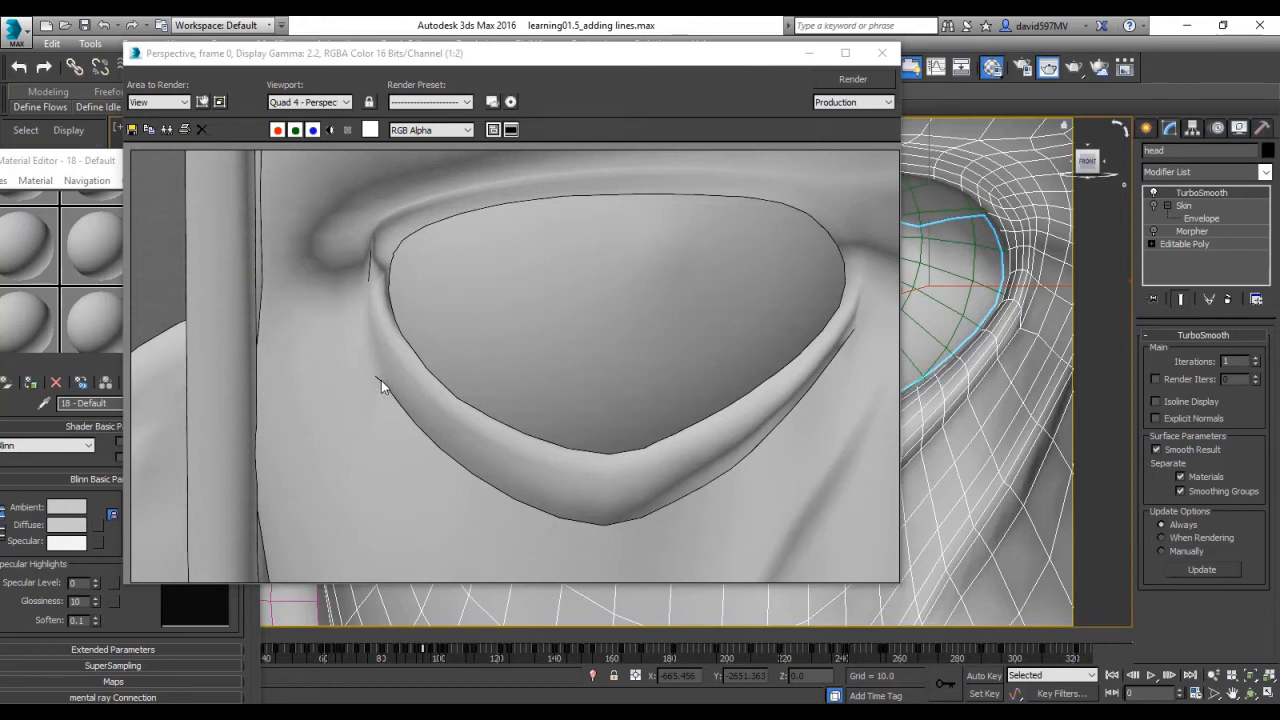
mouse_move(364, 306)
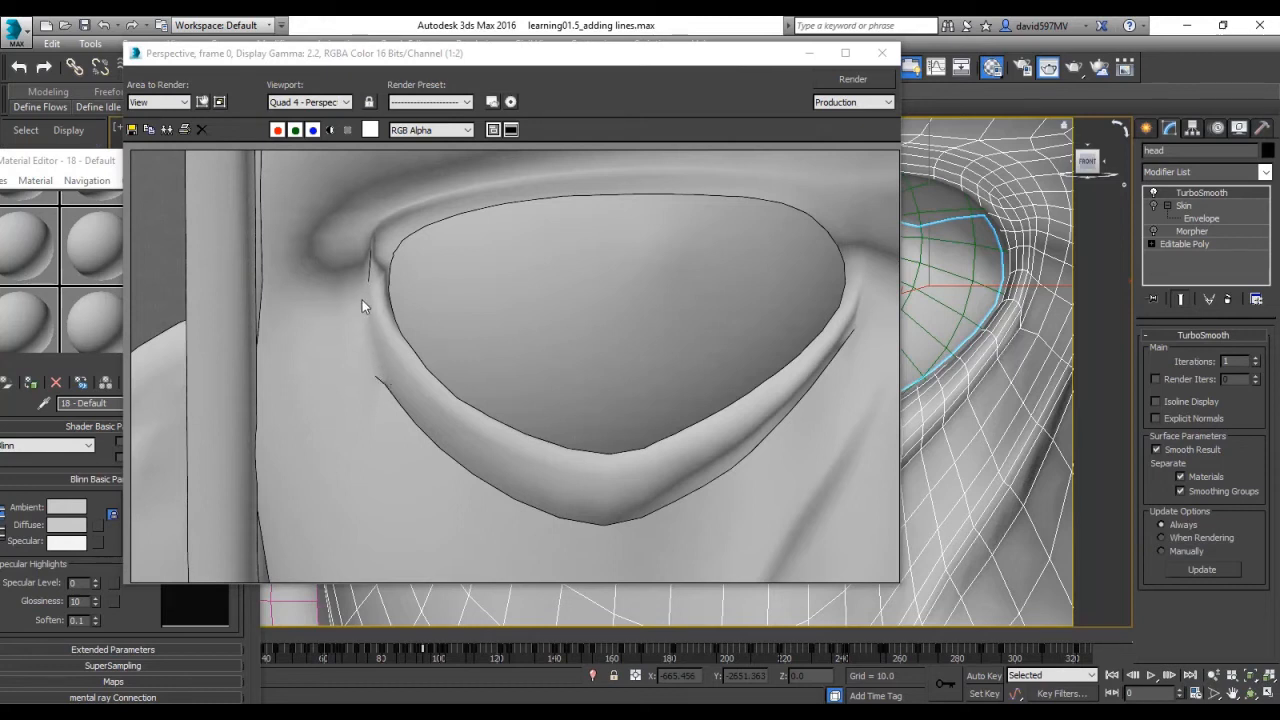
mouse_move(444, 392)
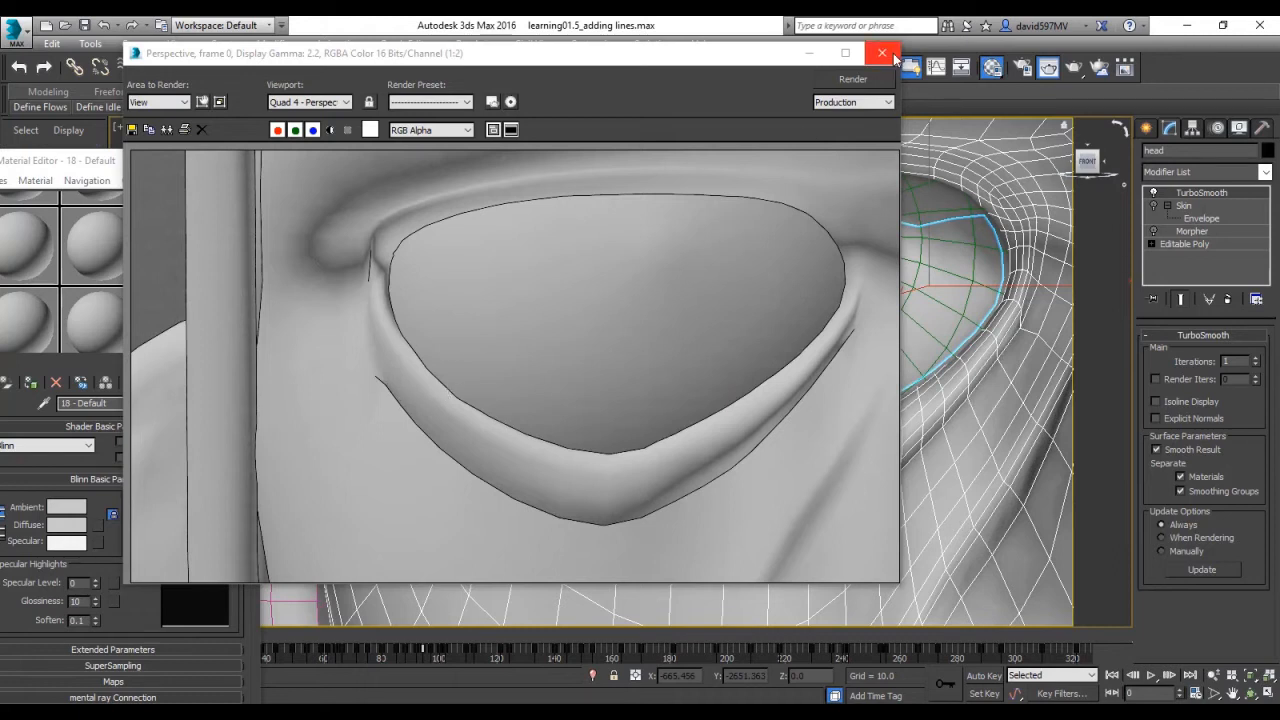
Step: Close the Rendered Frame Window after inspecting the eye-socket outlines
click(880, 52)
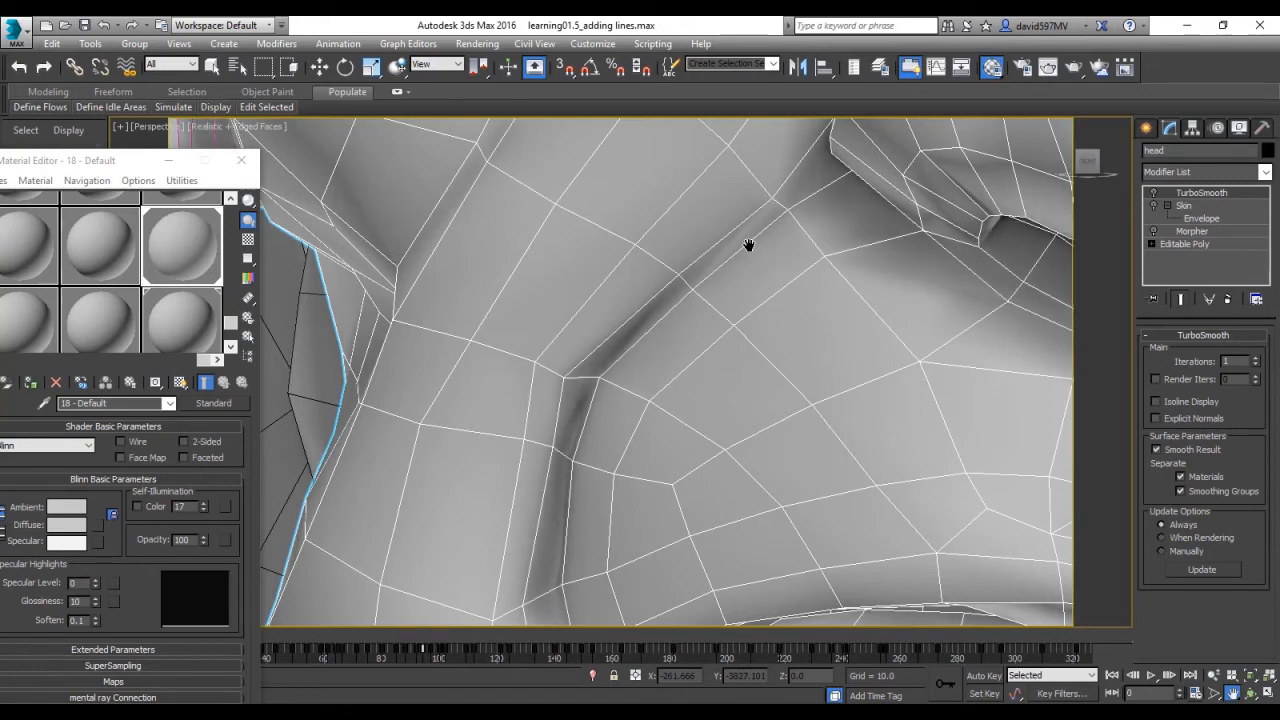
mouse_move(876, 404)
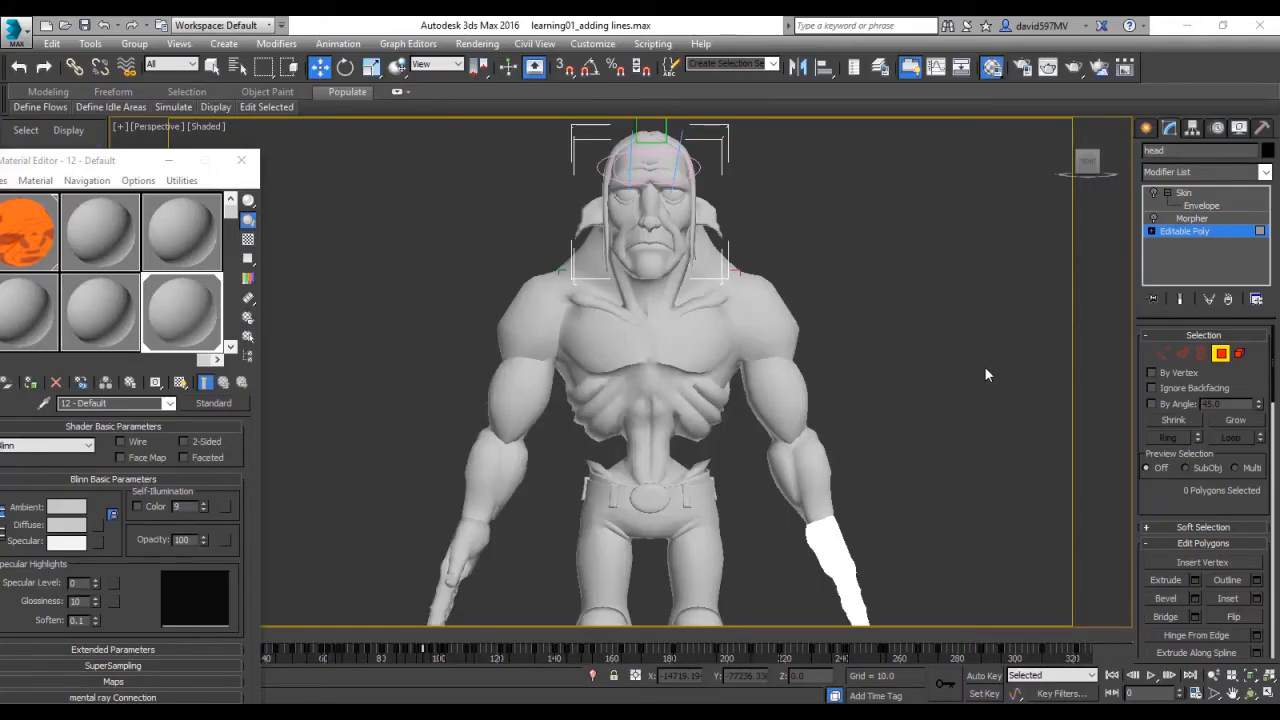
mouse_move(848, 378)
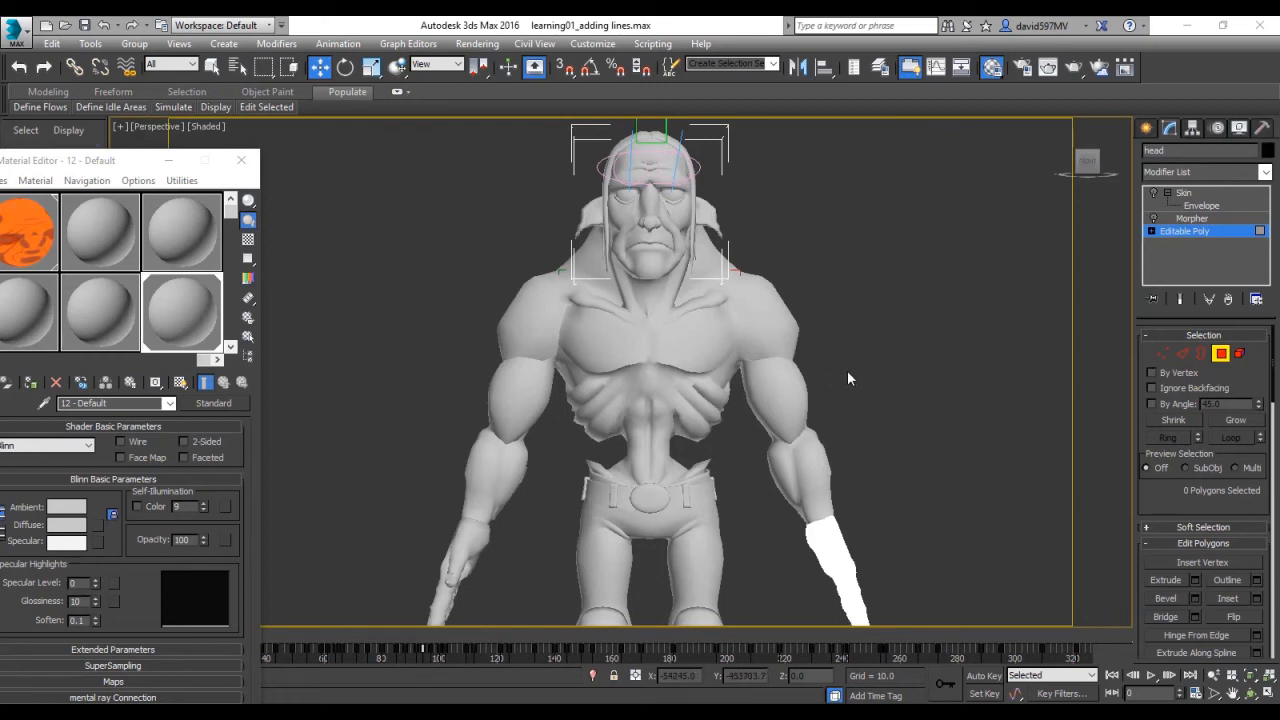
mouse_move(680, 548)
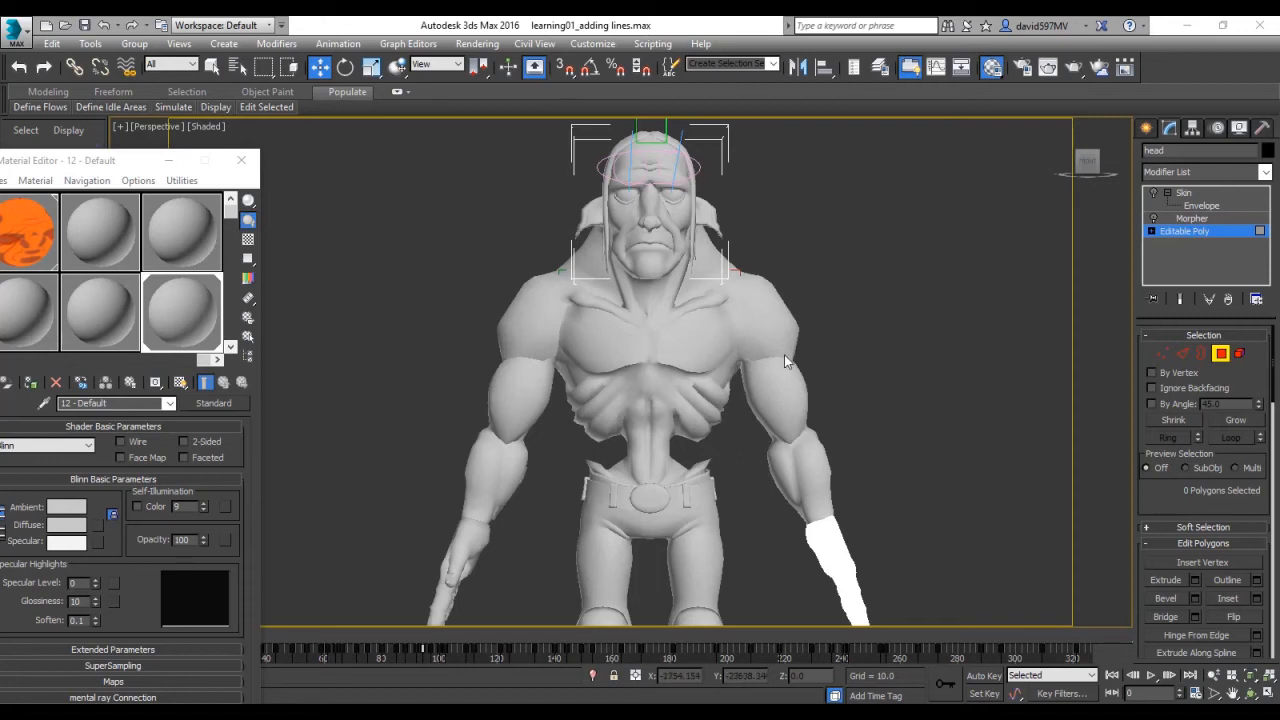
mouse_move(680, 306)
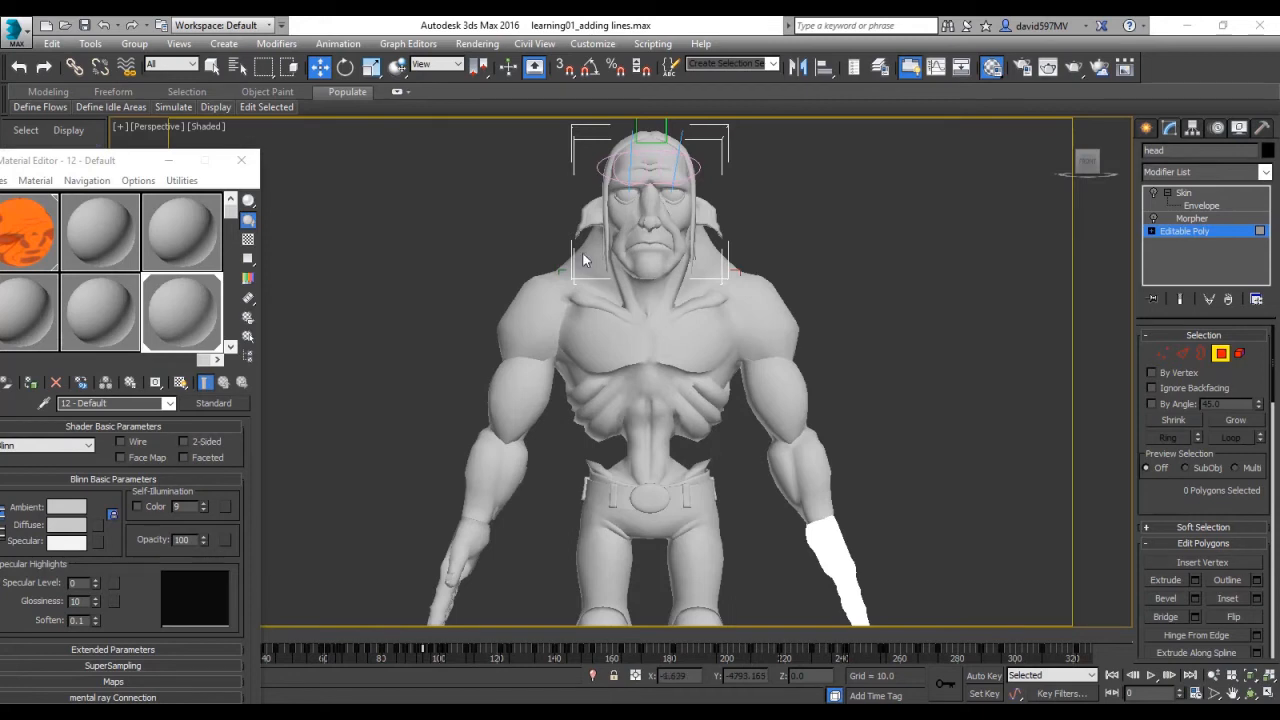
mouse_move(824, 200)
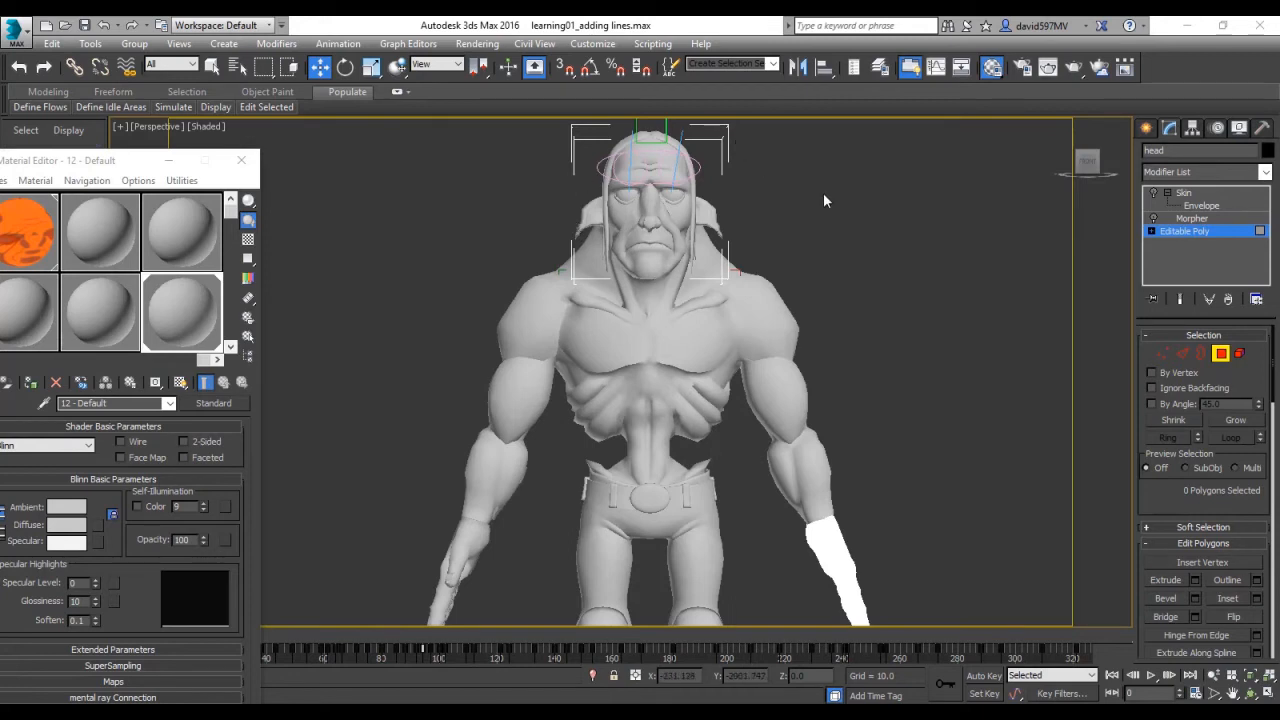
mouse_move(1034, 92)
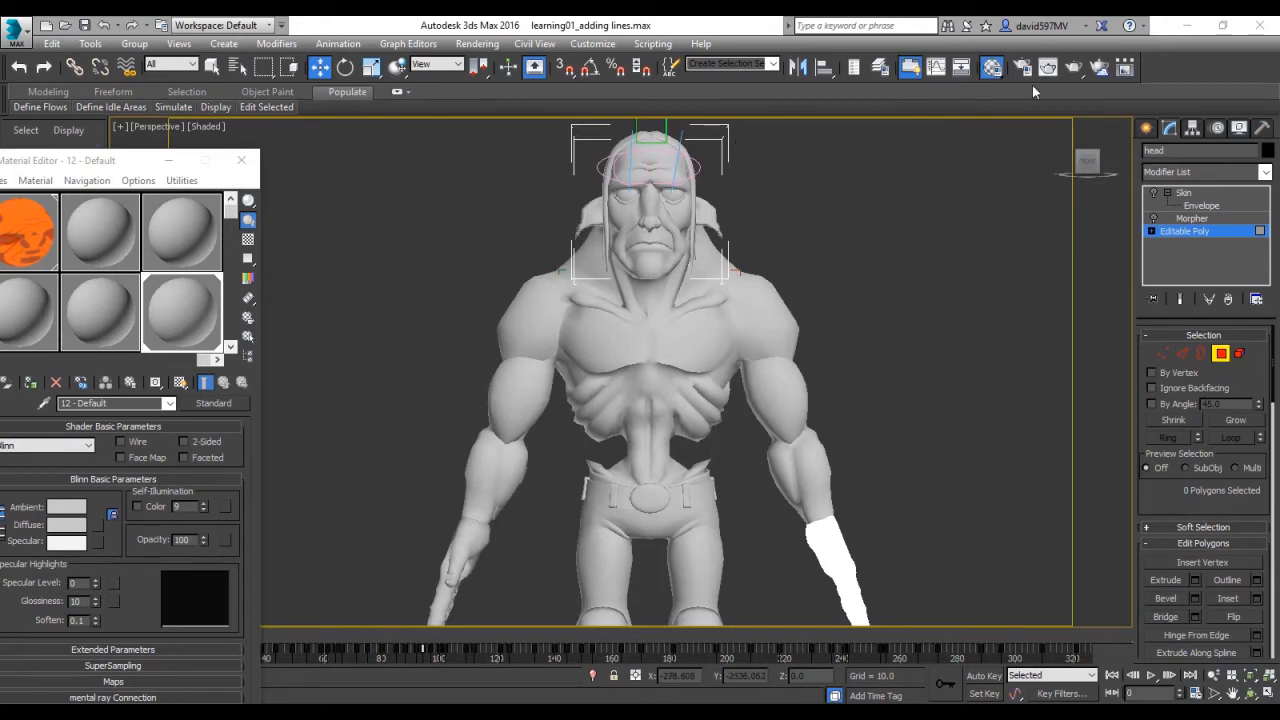
mouse_move(1050, 68)
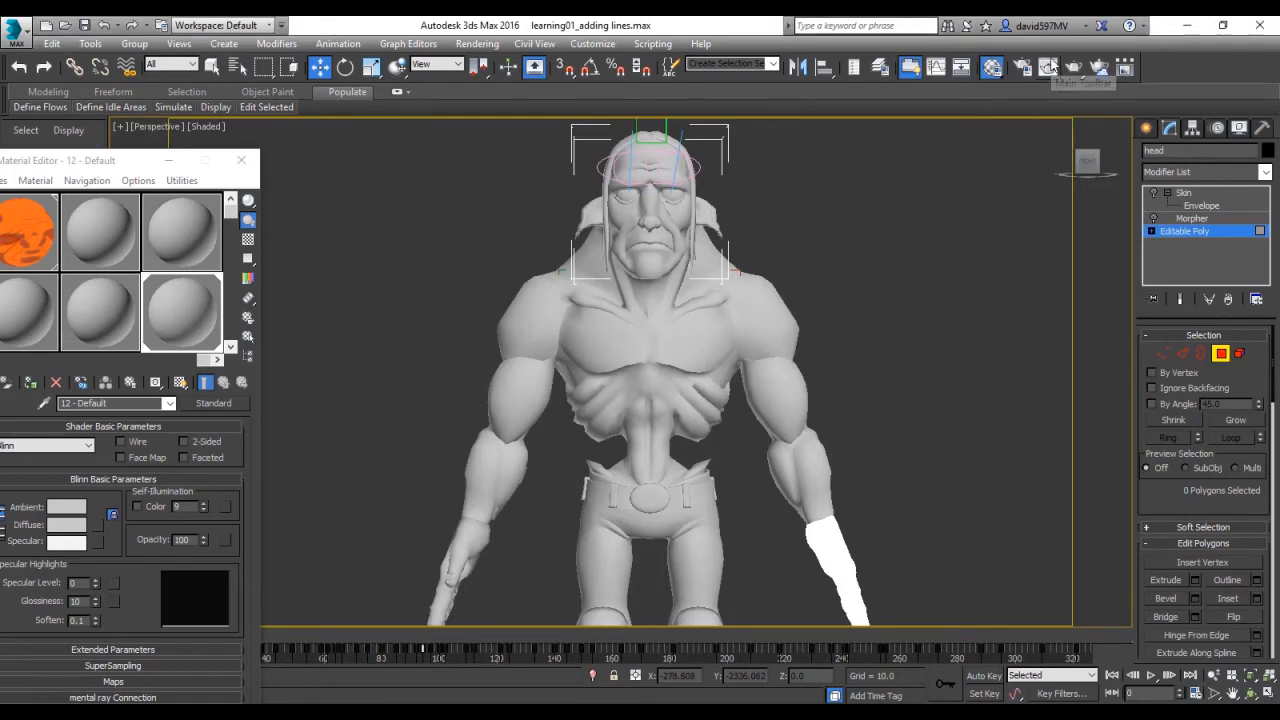
Step: Render the Perspective view of the full character with Render Production
click(1048, 68)
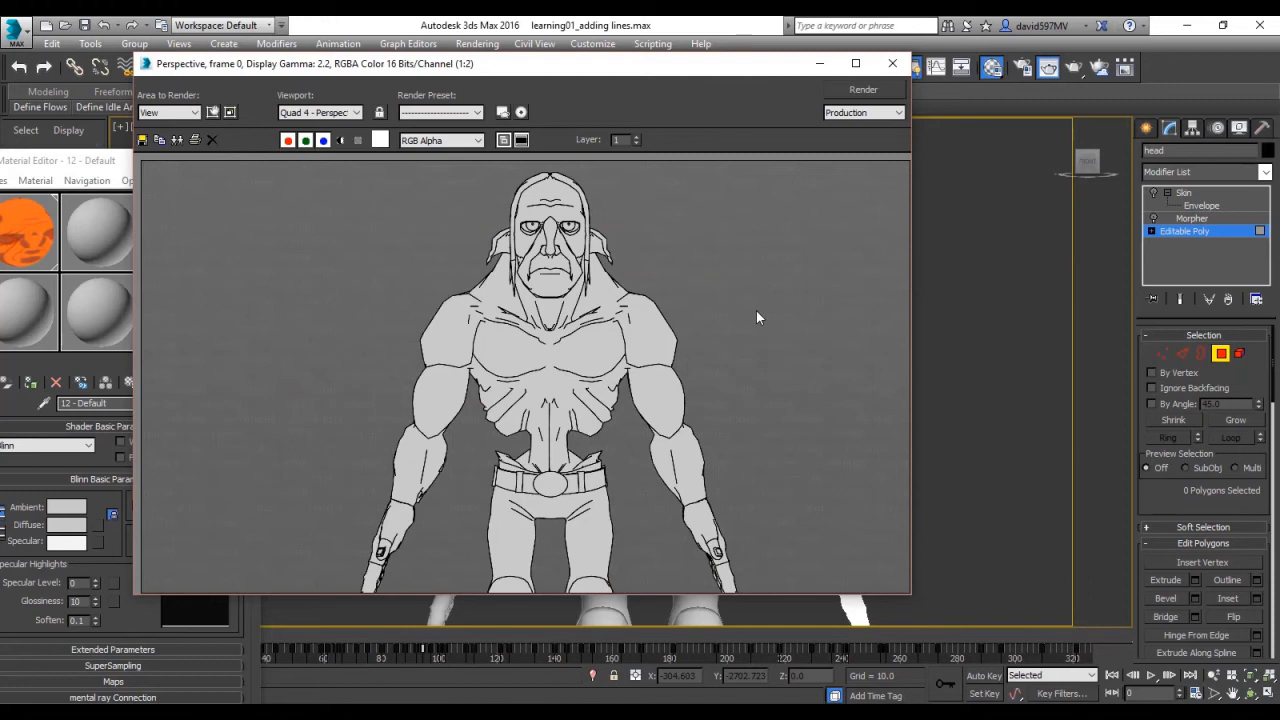
mouse_move(656, 300)
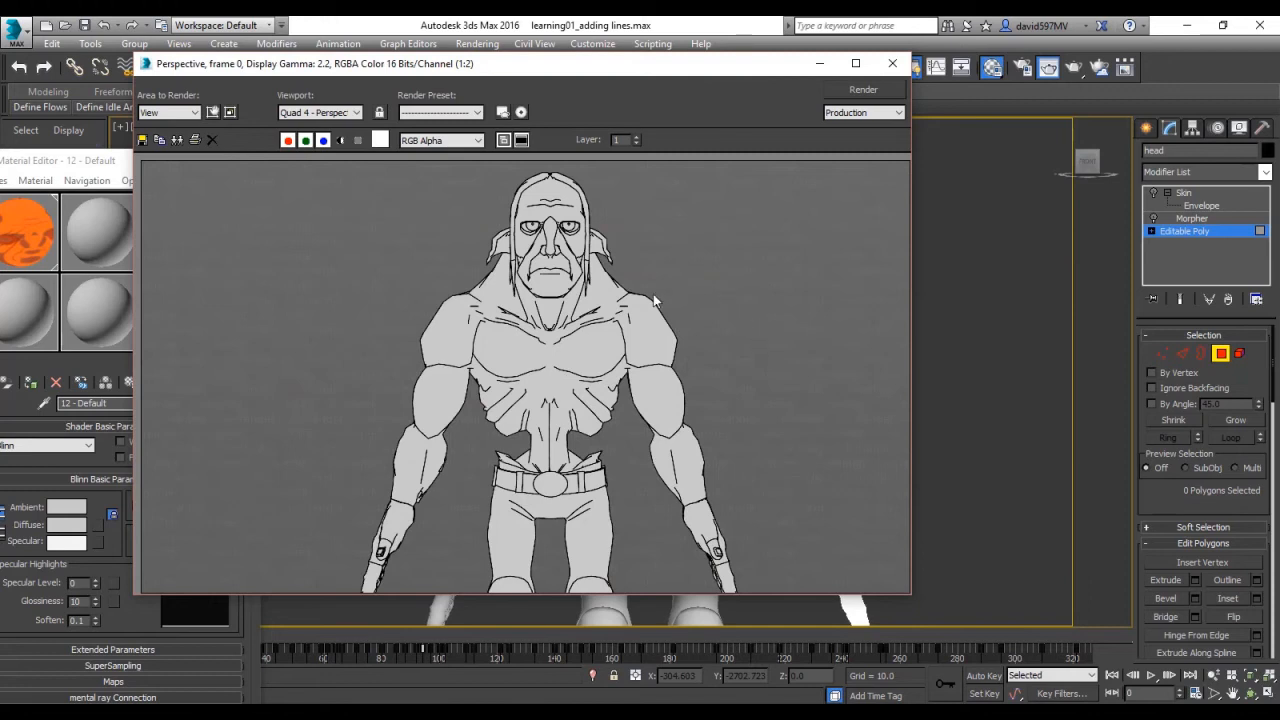
mouse_move(736, 390)
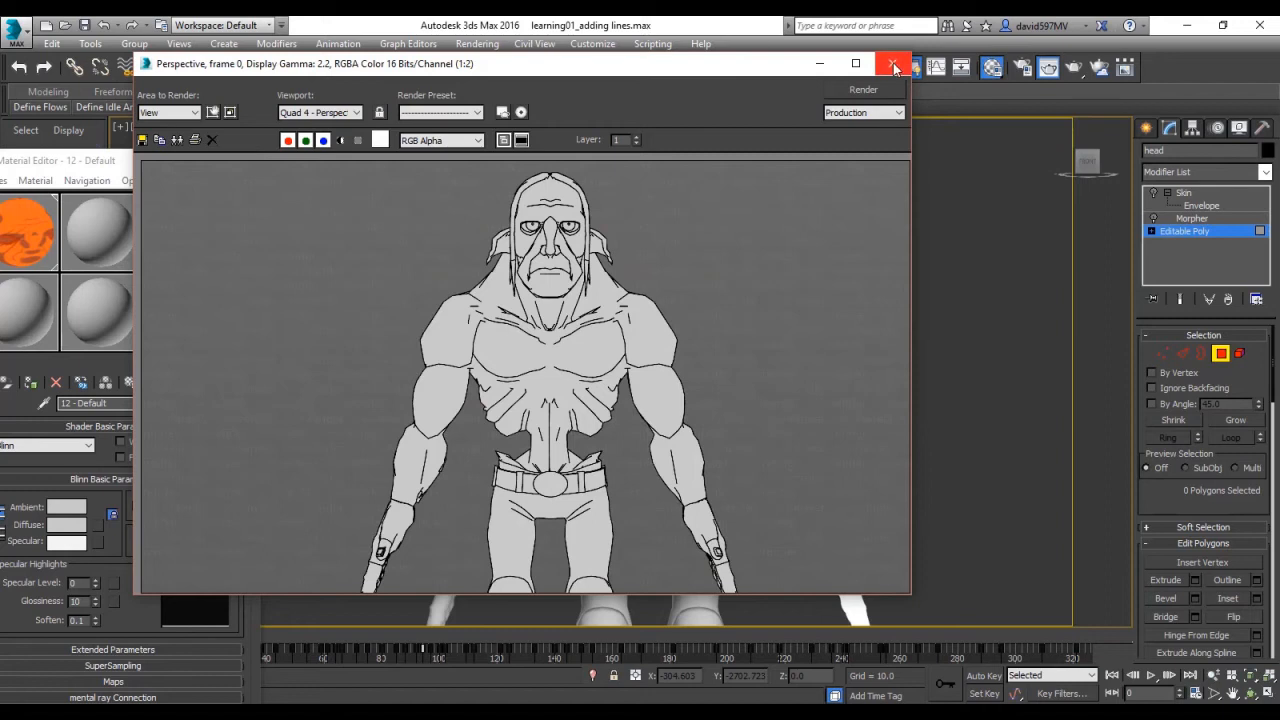
Step: Close the render, select a polygon near the mouth, and scroll to Polygon: Smoothing Groups
click(892, 62)
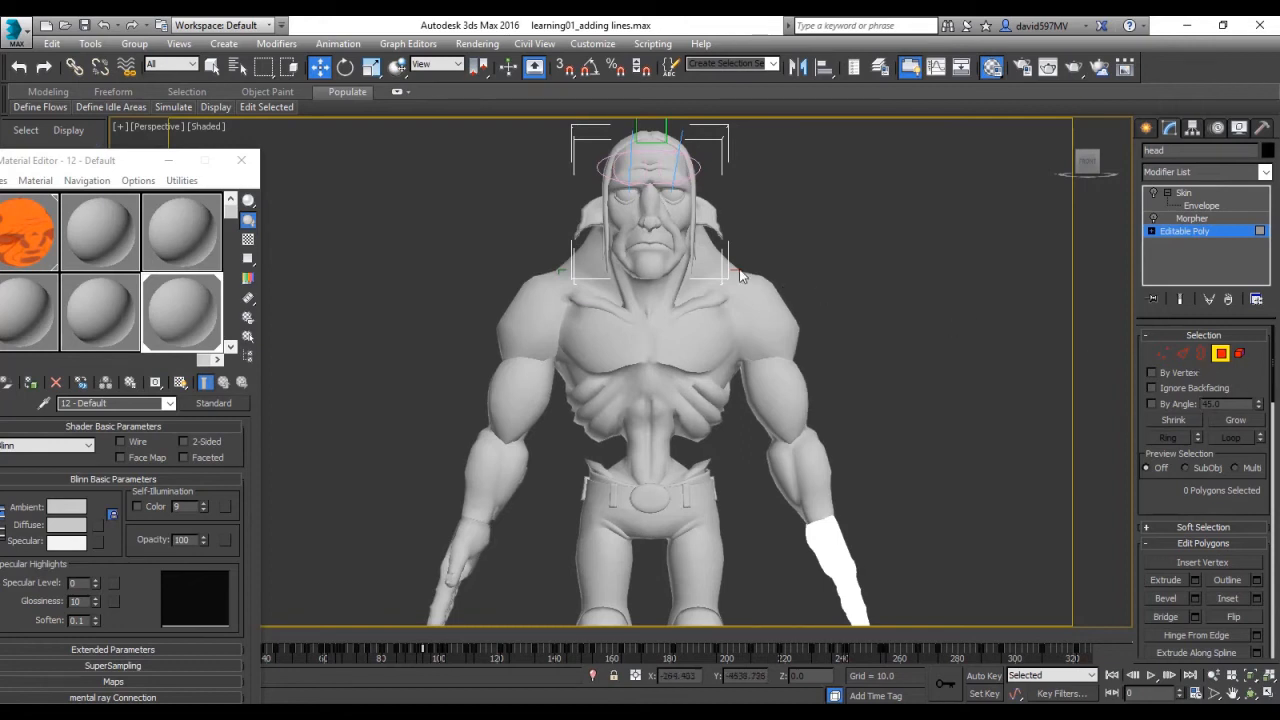
click(656, 268)
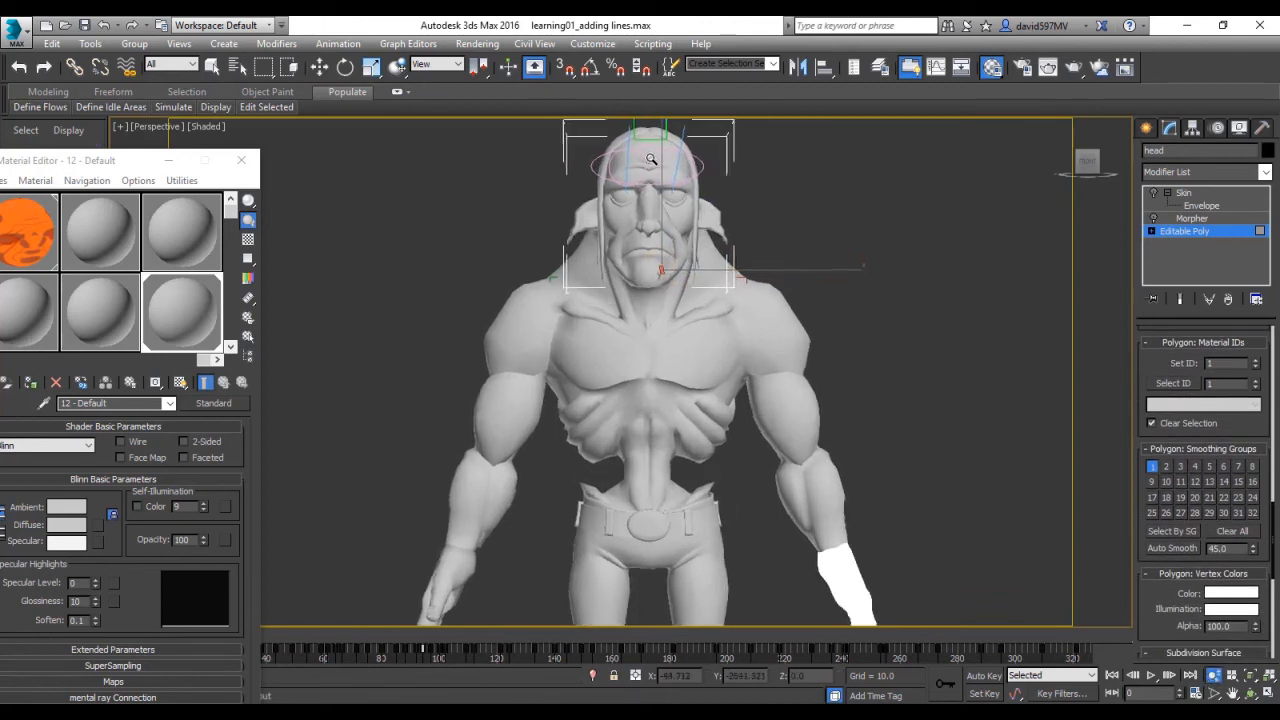
scroll(up, 3)
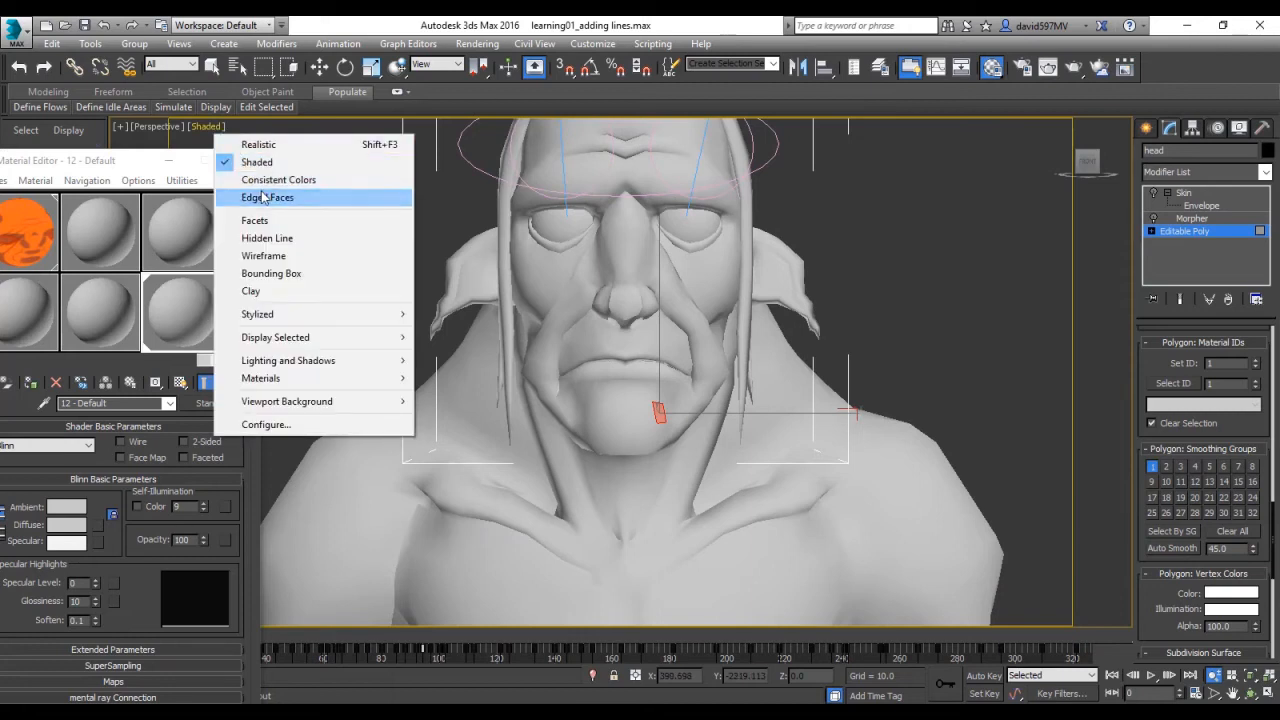
Step: Show Edged Faces, select polygons around the eyes, and zoom to the cheek beside the nose
click(268, 198)
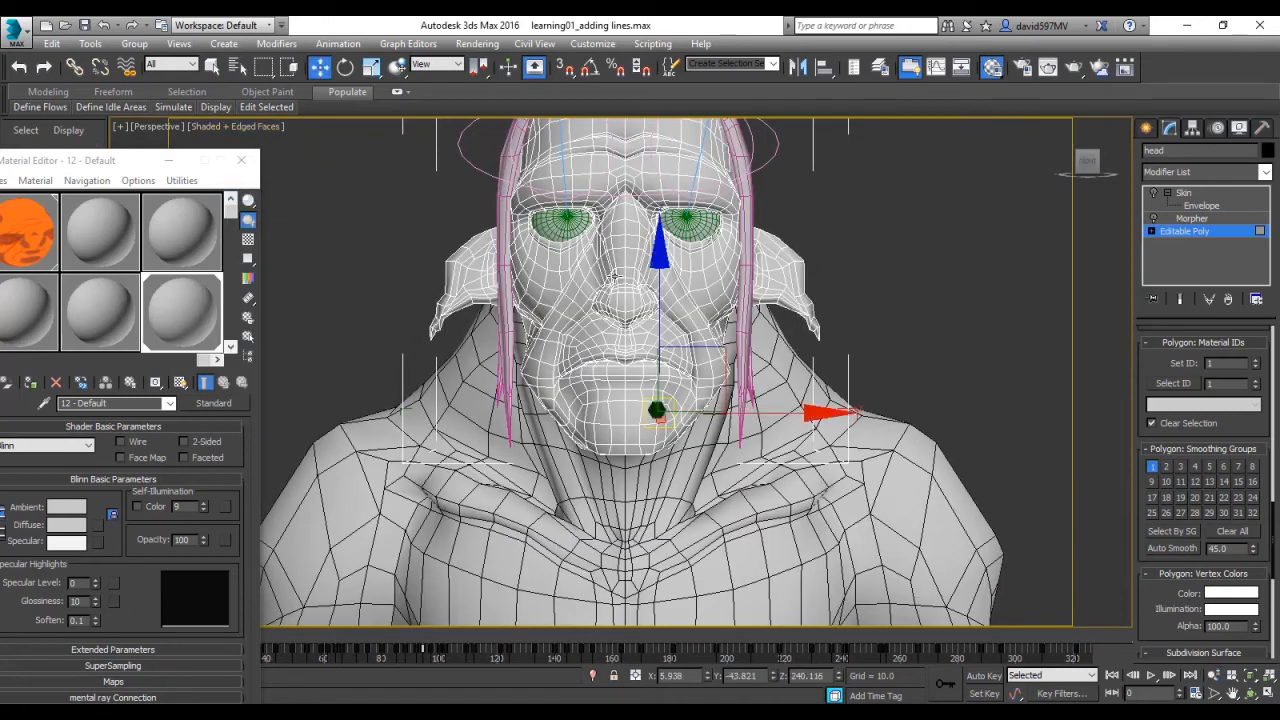
drag(660, 410, 610, 236)
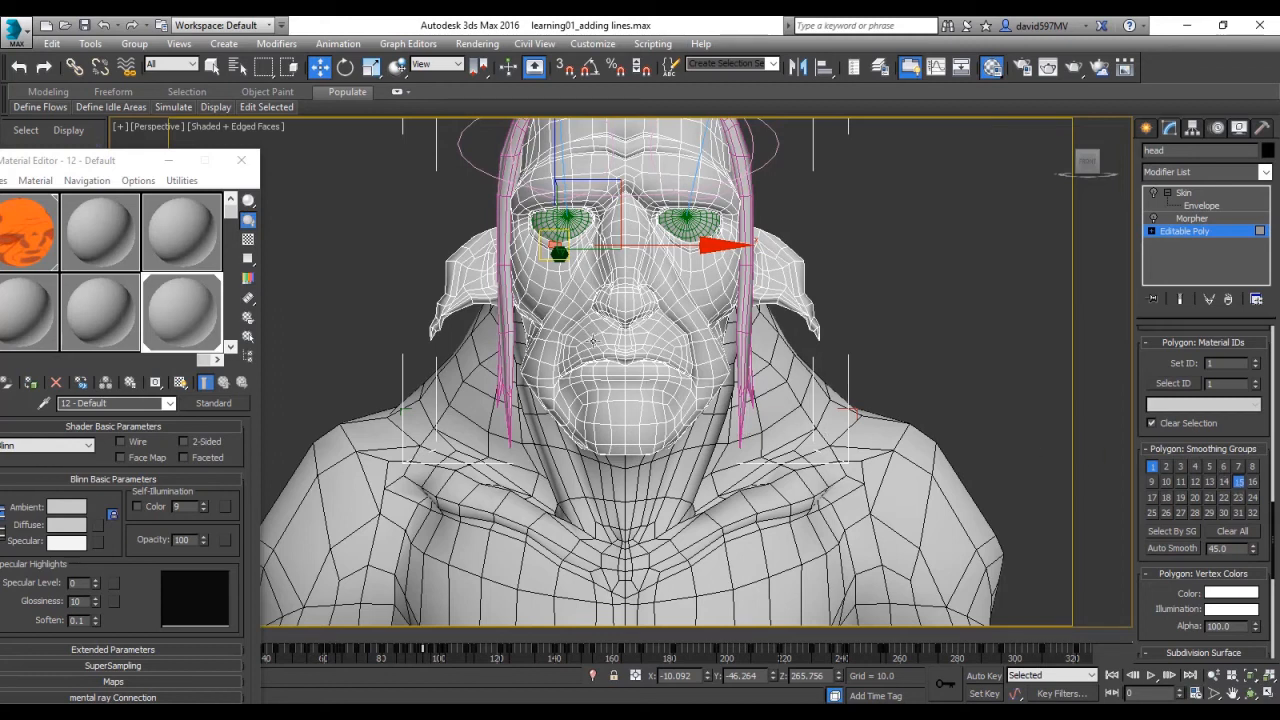
drag(560, 250, 580, 318)
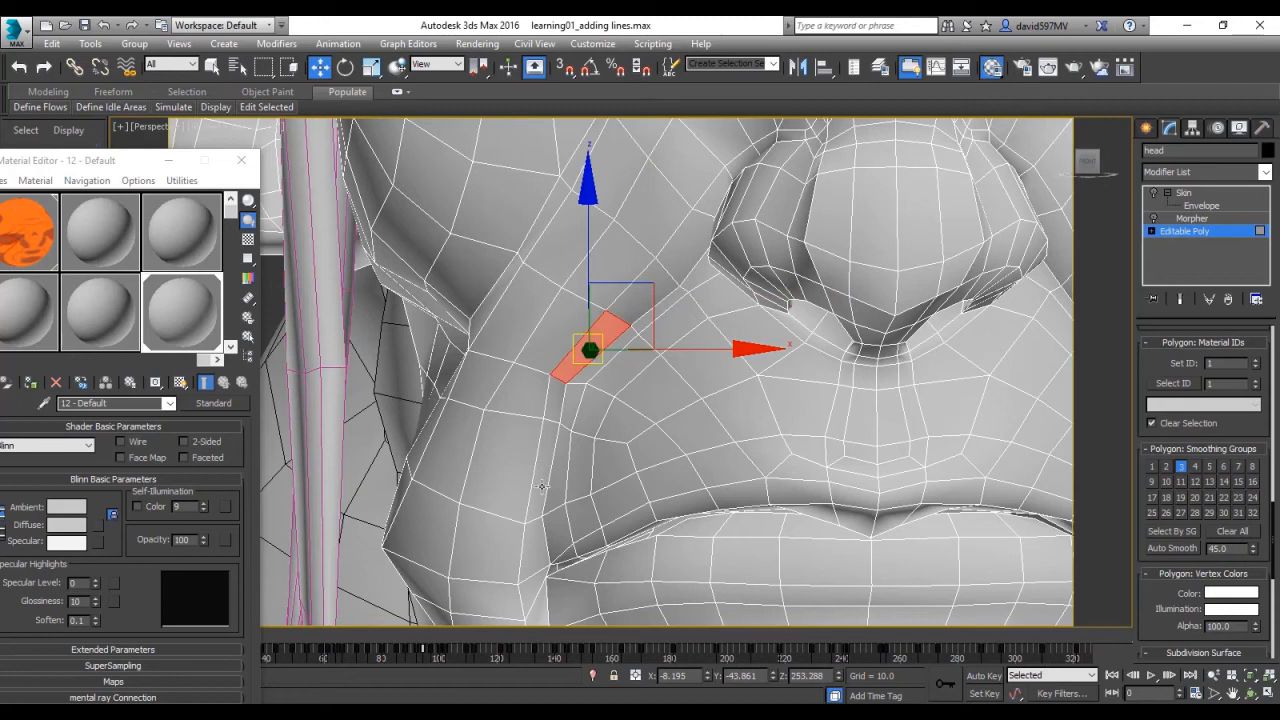
mouse_move(850, 220)
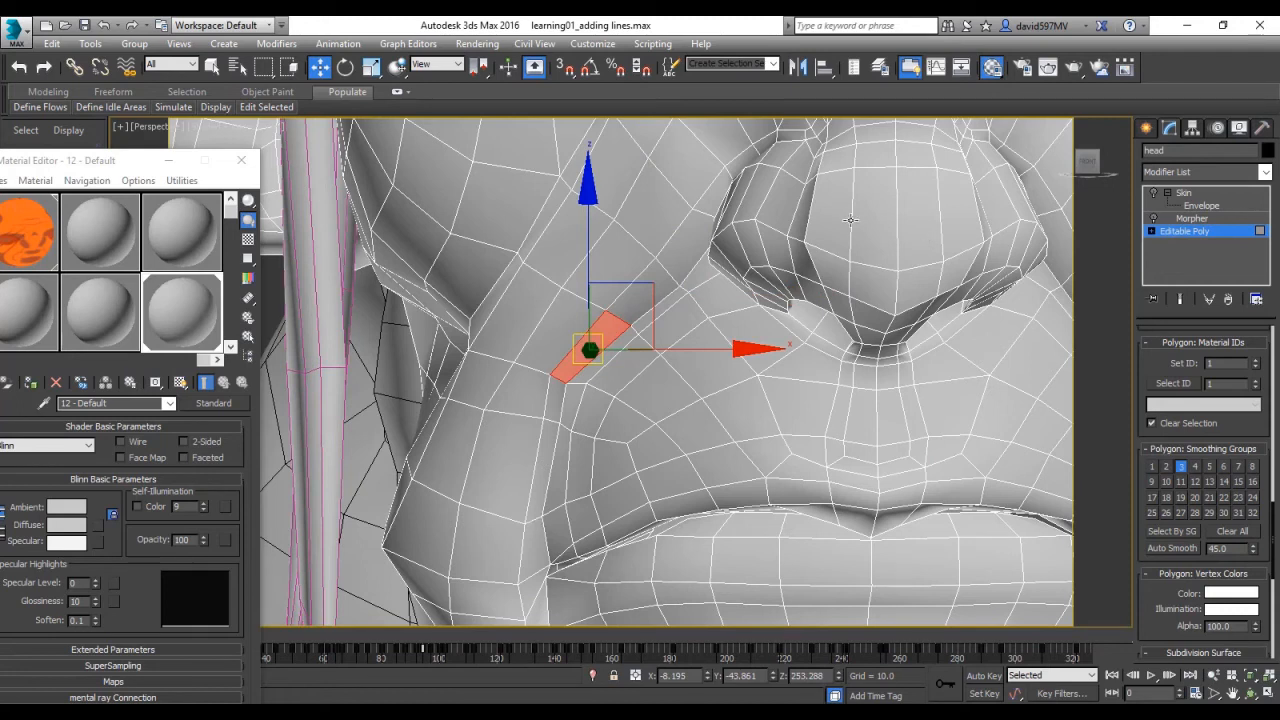
Step: Zoom out to frame the head and upper body with mesh edges visible
drag(590, 350, 836, 212)
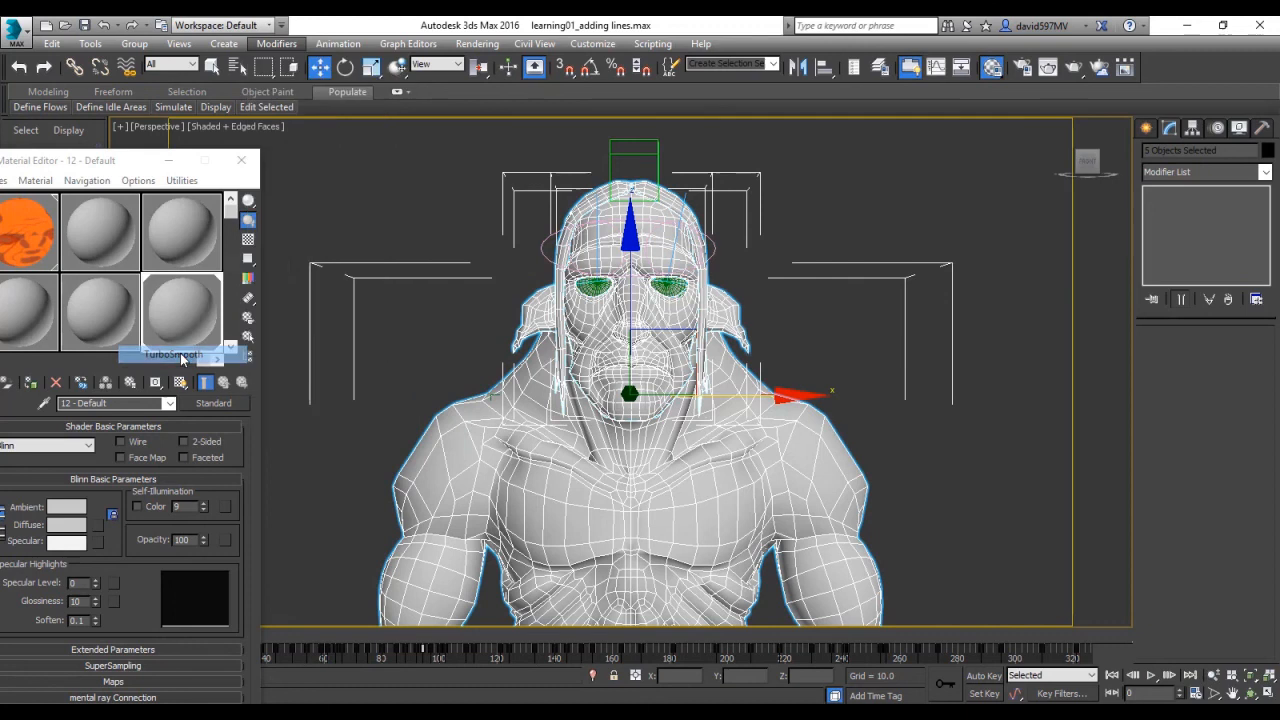
Step: Show the TurboSmooth result and render the head and upper body
click(172, 354)
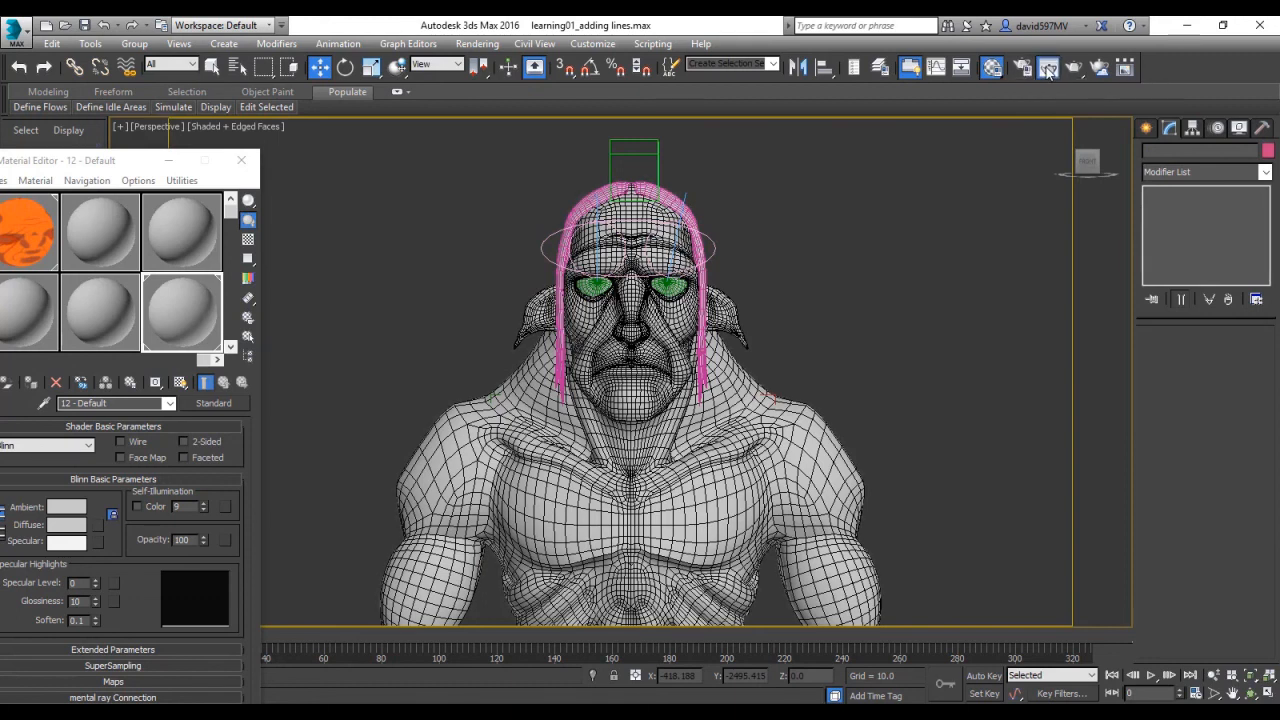
click(1048, 68)
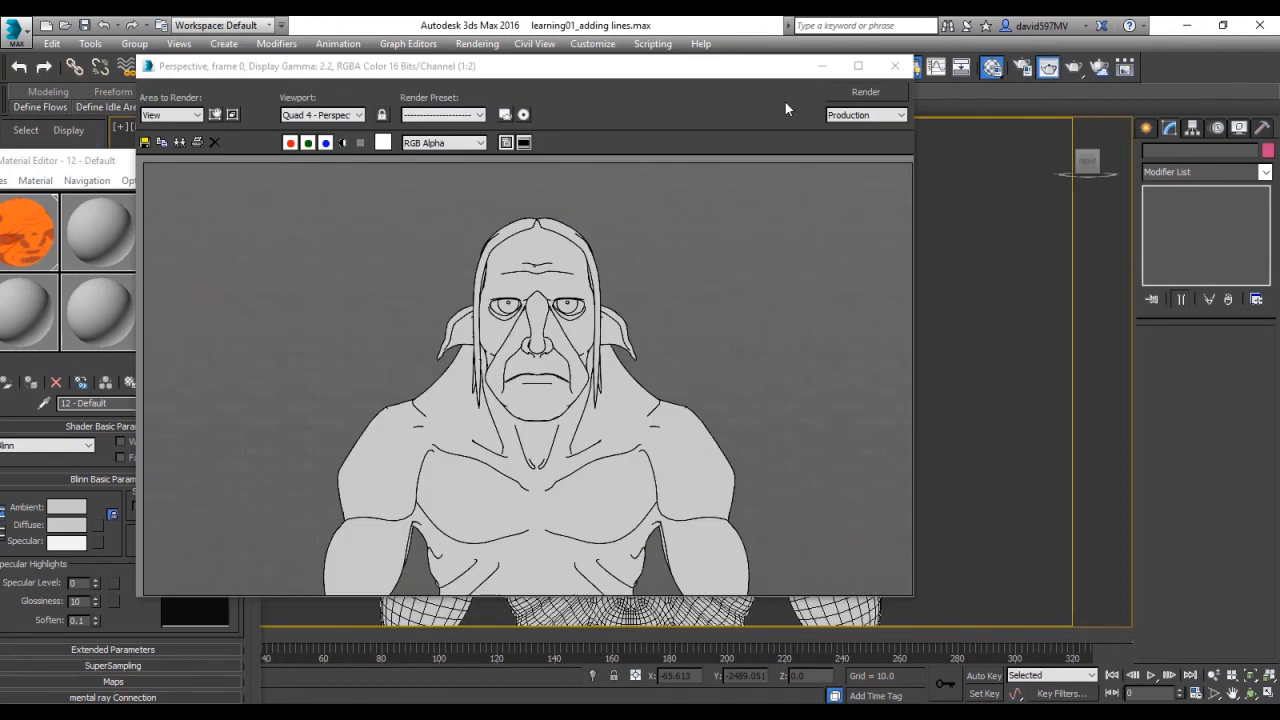